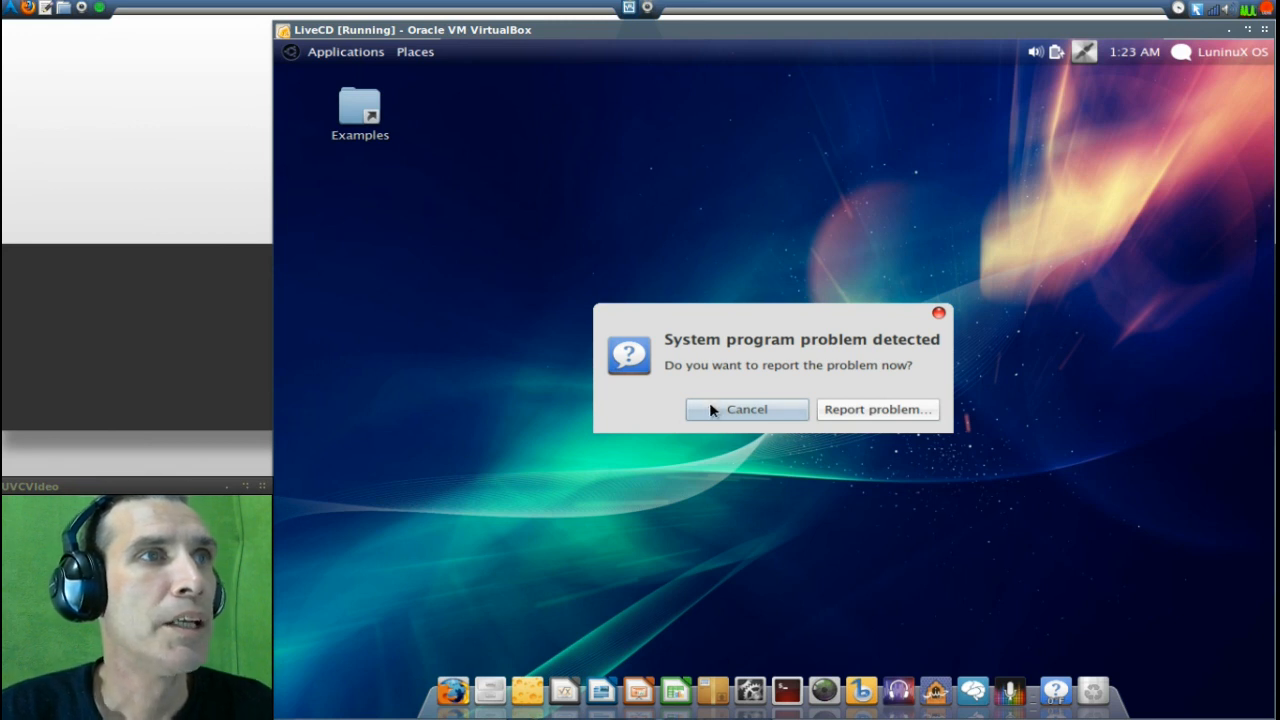
Cancel the 'System program problem detected' alert without sending a report.
click(748, 408)
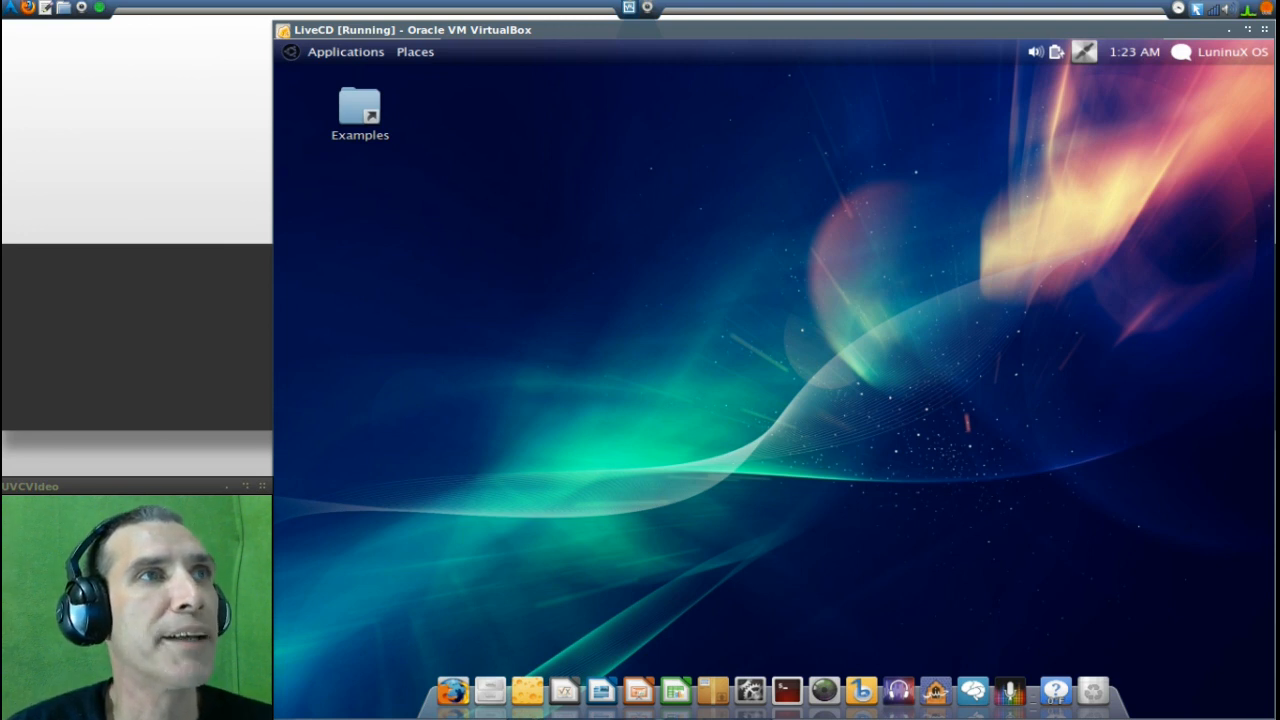
mouse_move(972, 66)
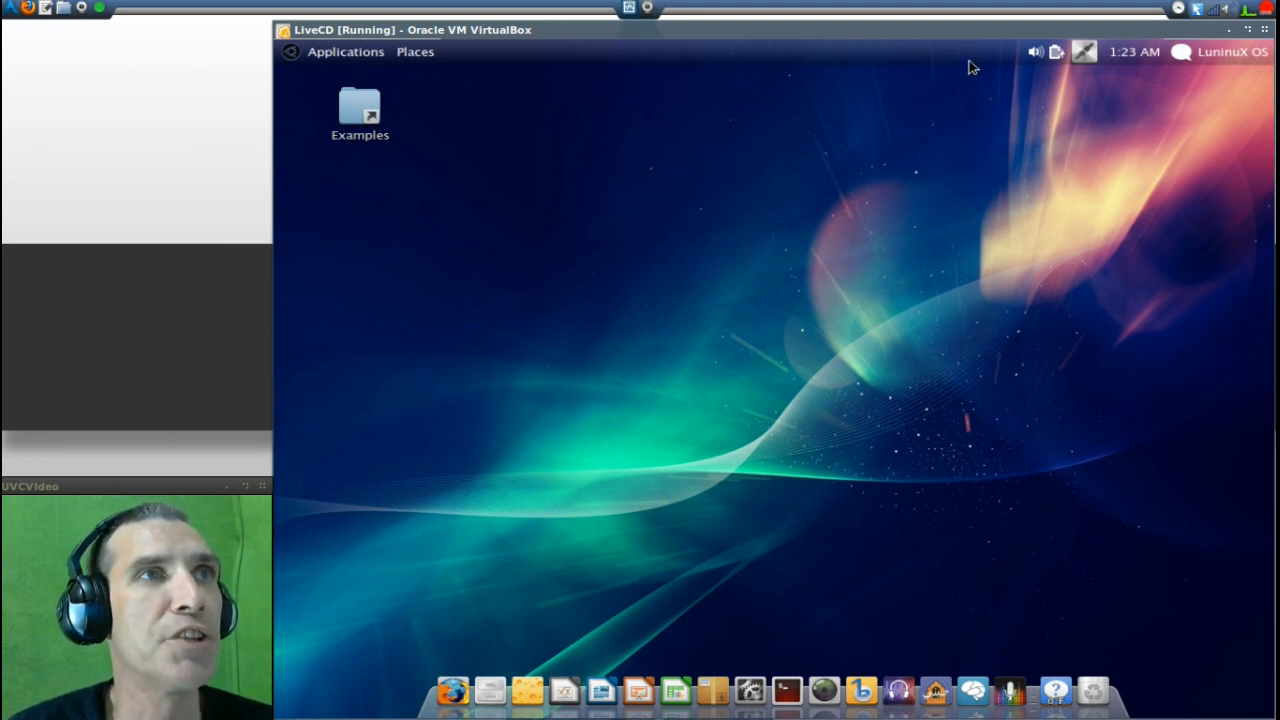
mouse_move(948, 144)
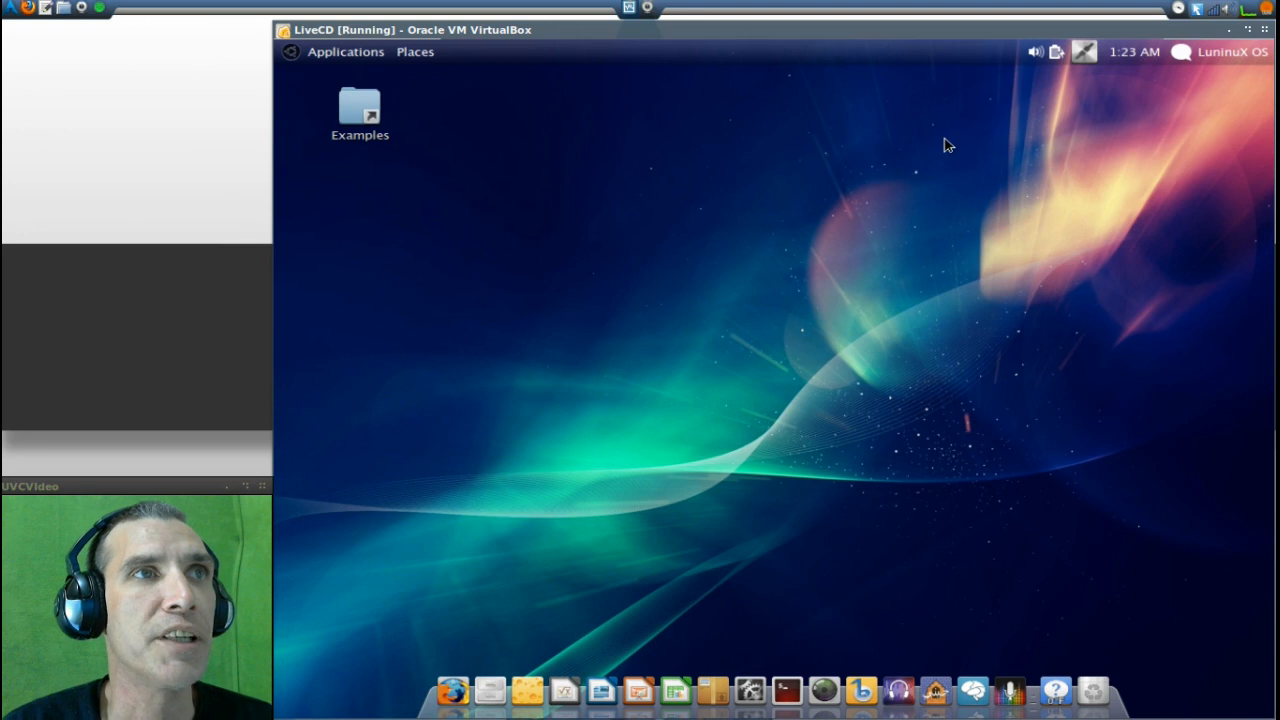
mouse_move(938, 178)
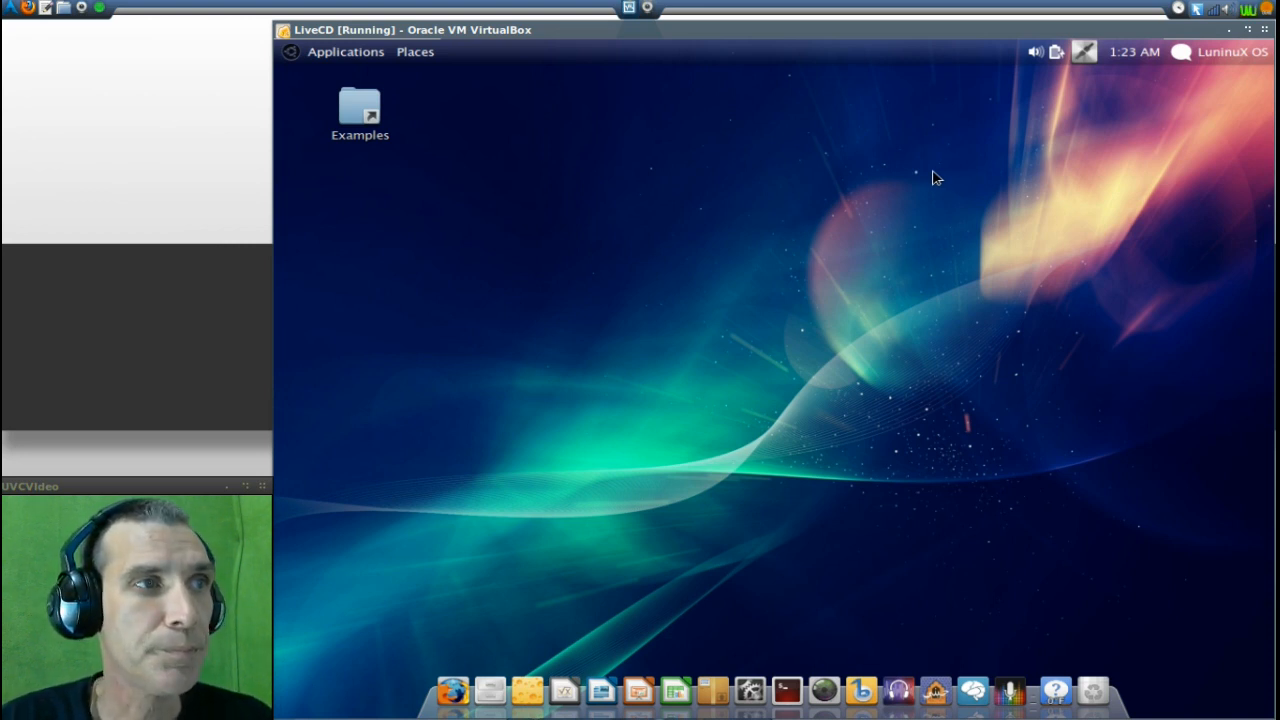
mouse_move(1080, 204)
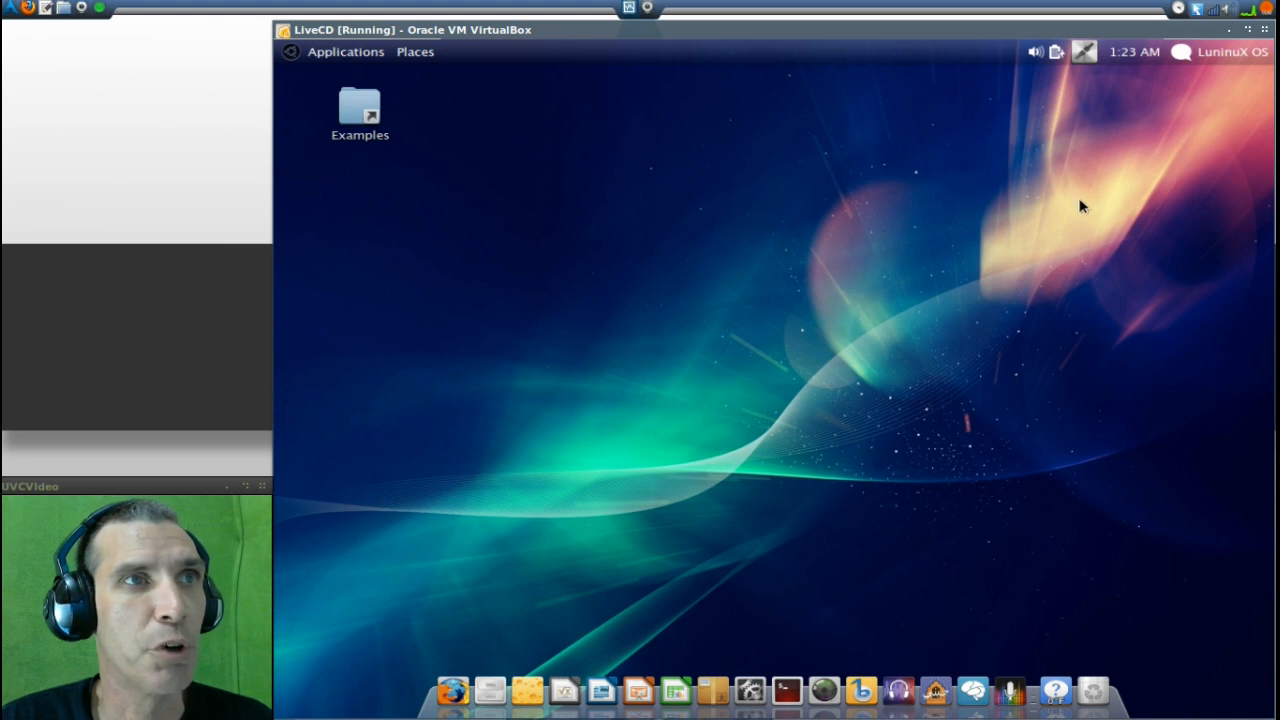
mouse_move(1112, 670)
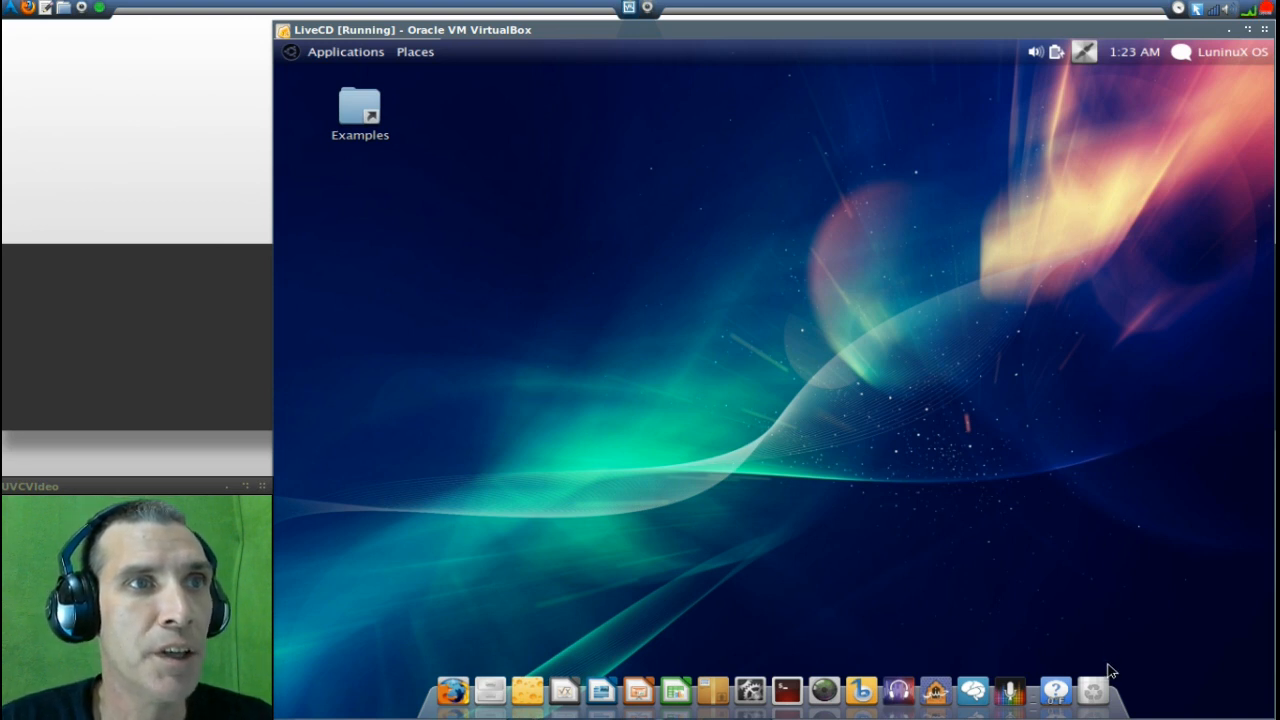
mouse_move(1094, 684)
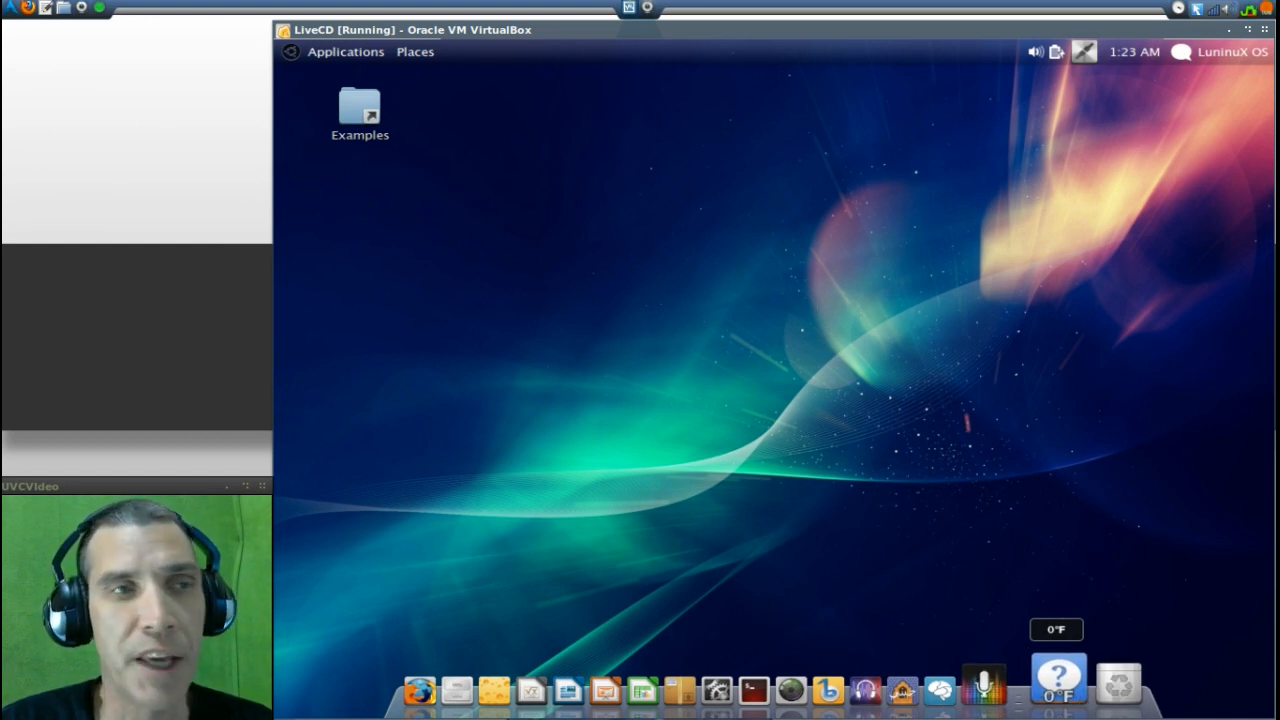
mouse_move(1004, 690)
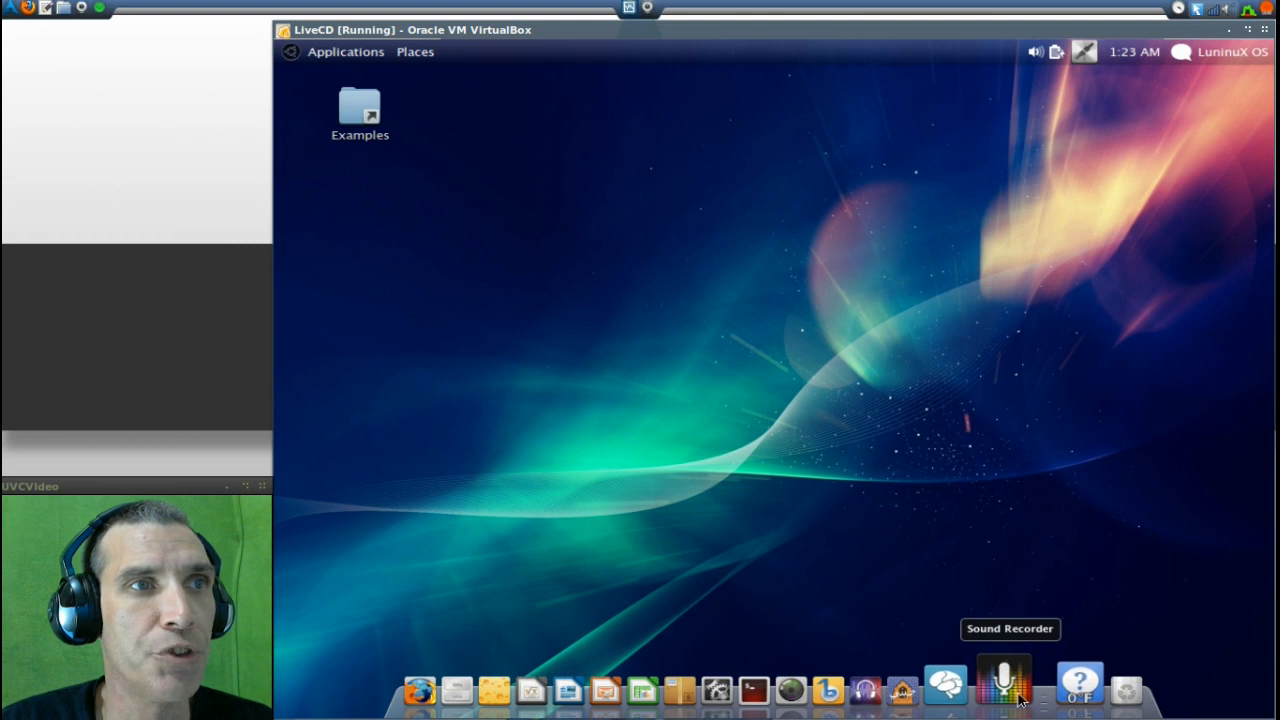
mouse_move(972, 688)
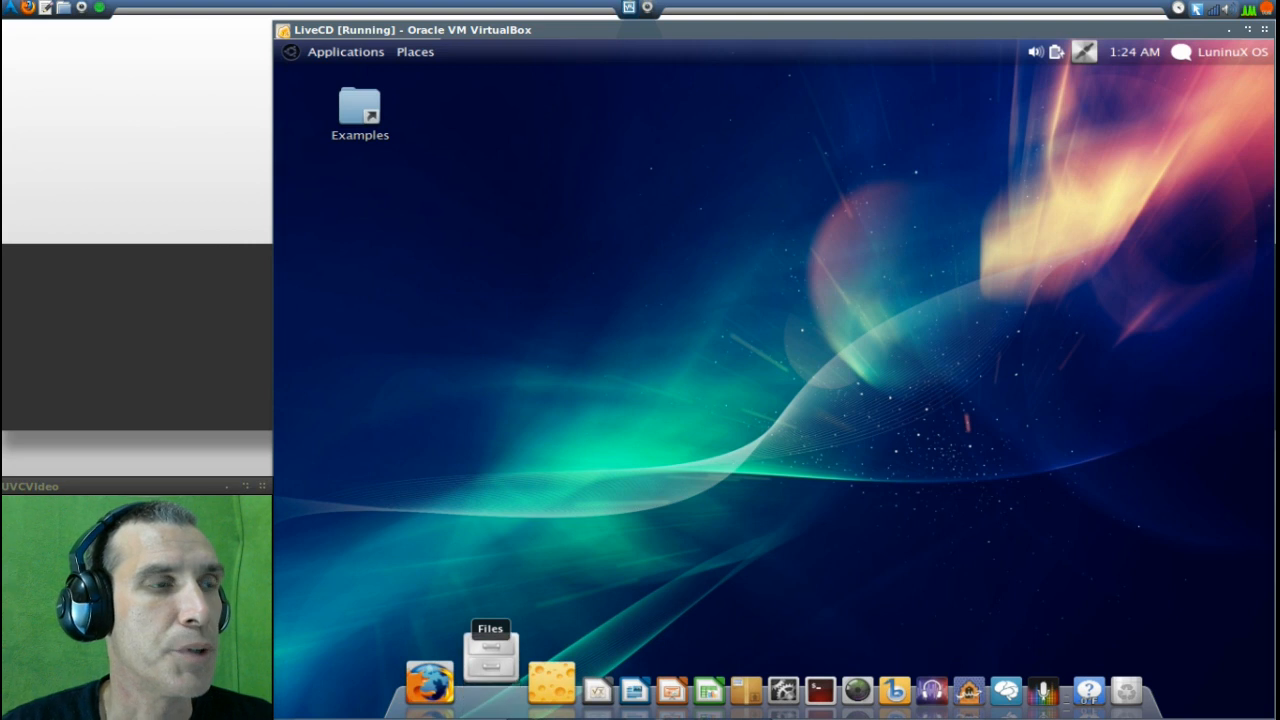
click(490, 680)
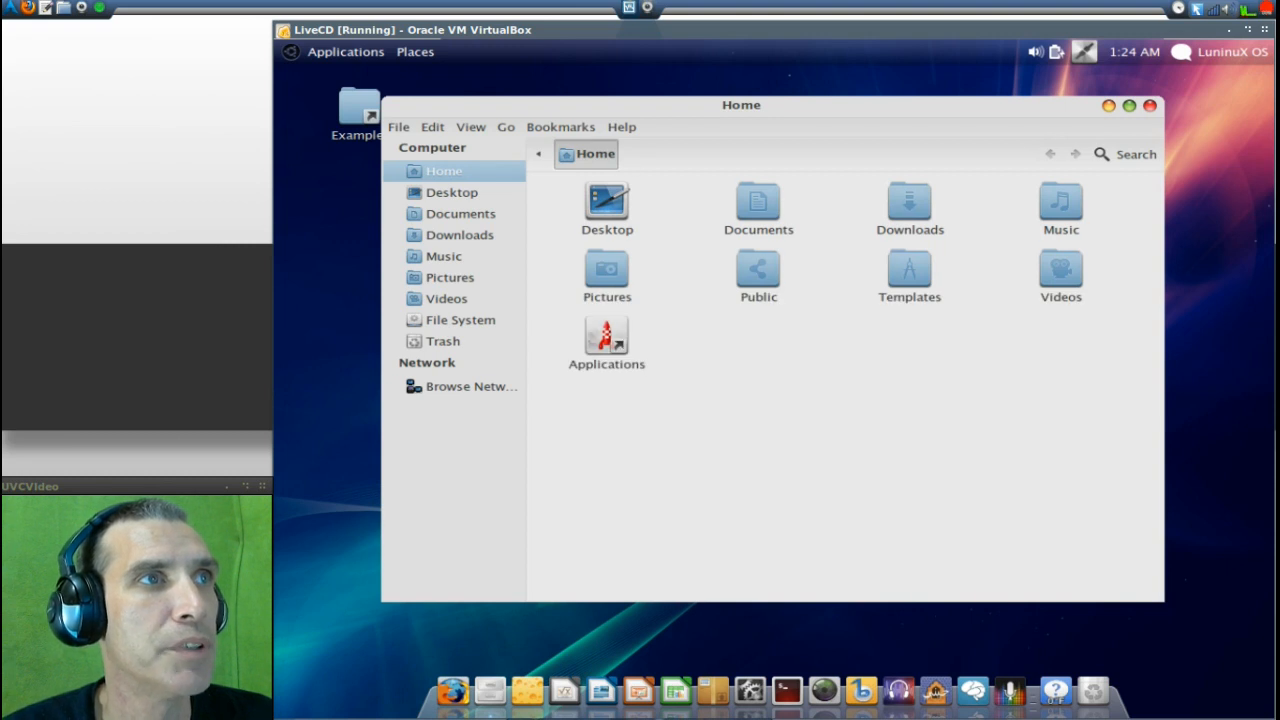
click(620, 128)
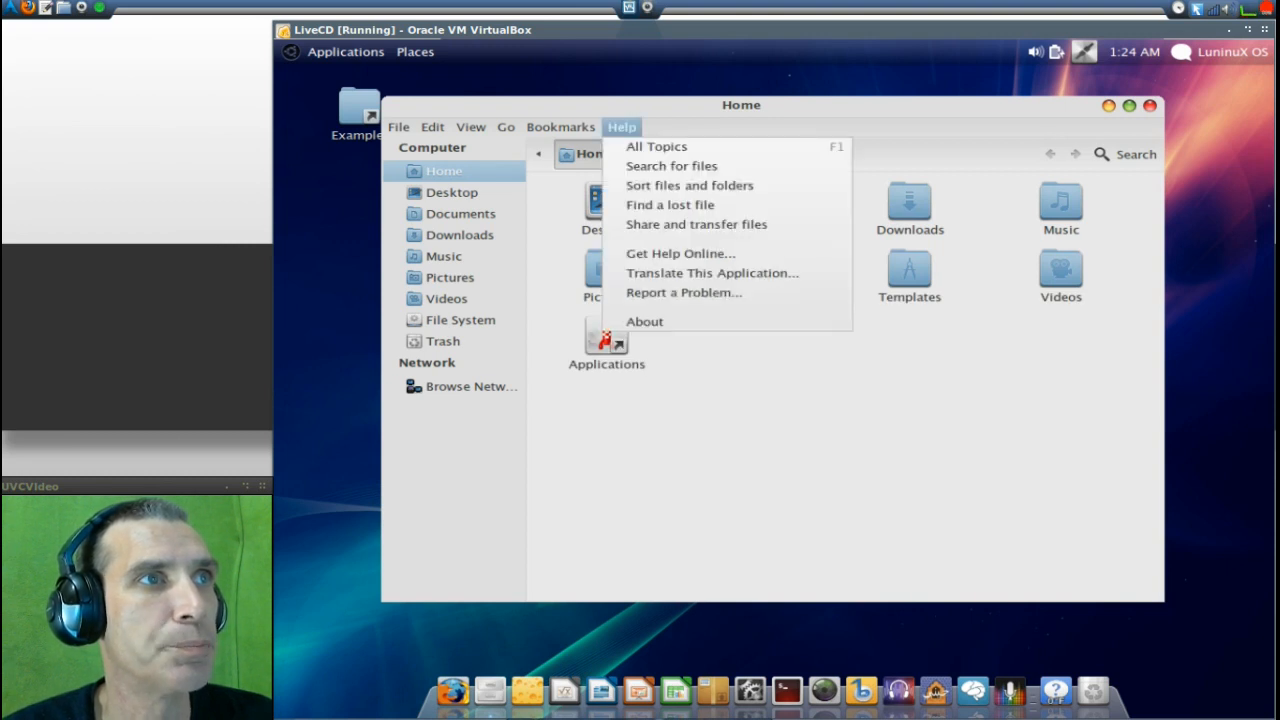
mouse_move(644, 320)
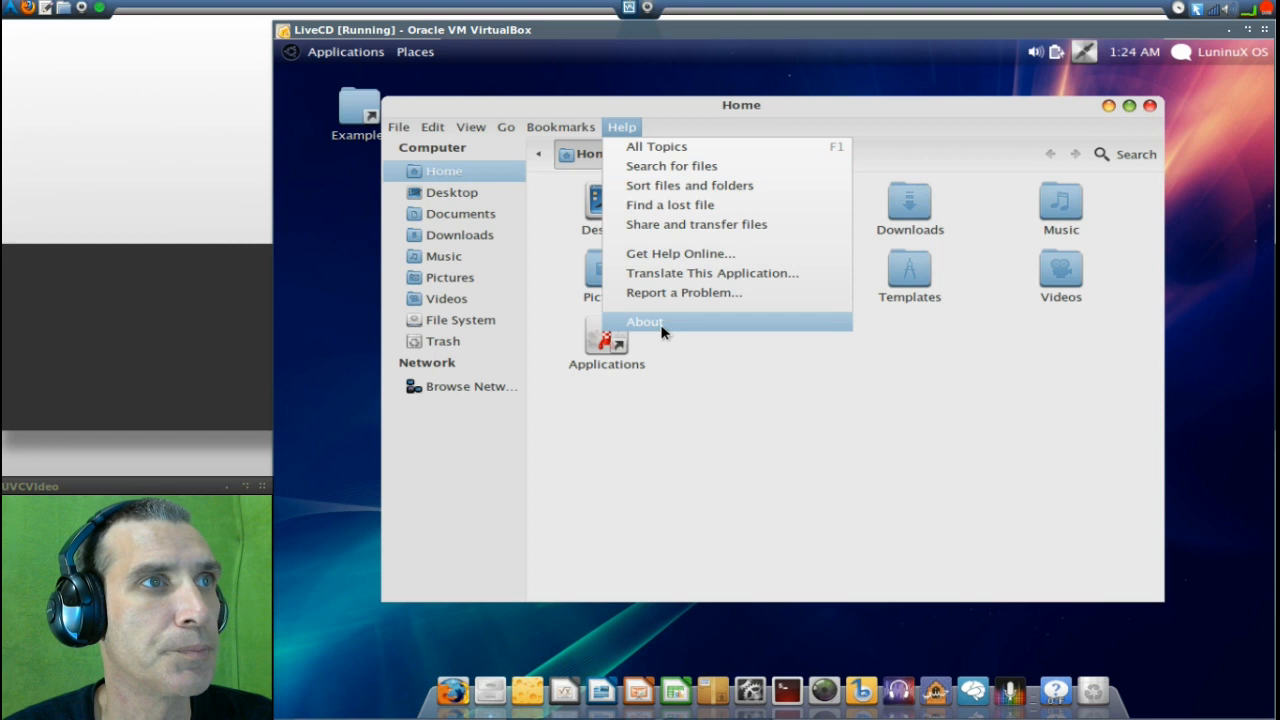
click(644, 320)
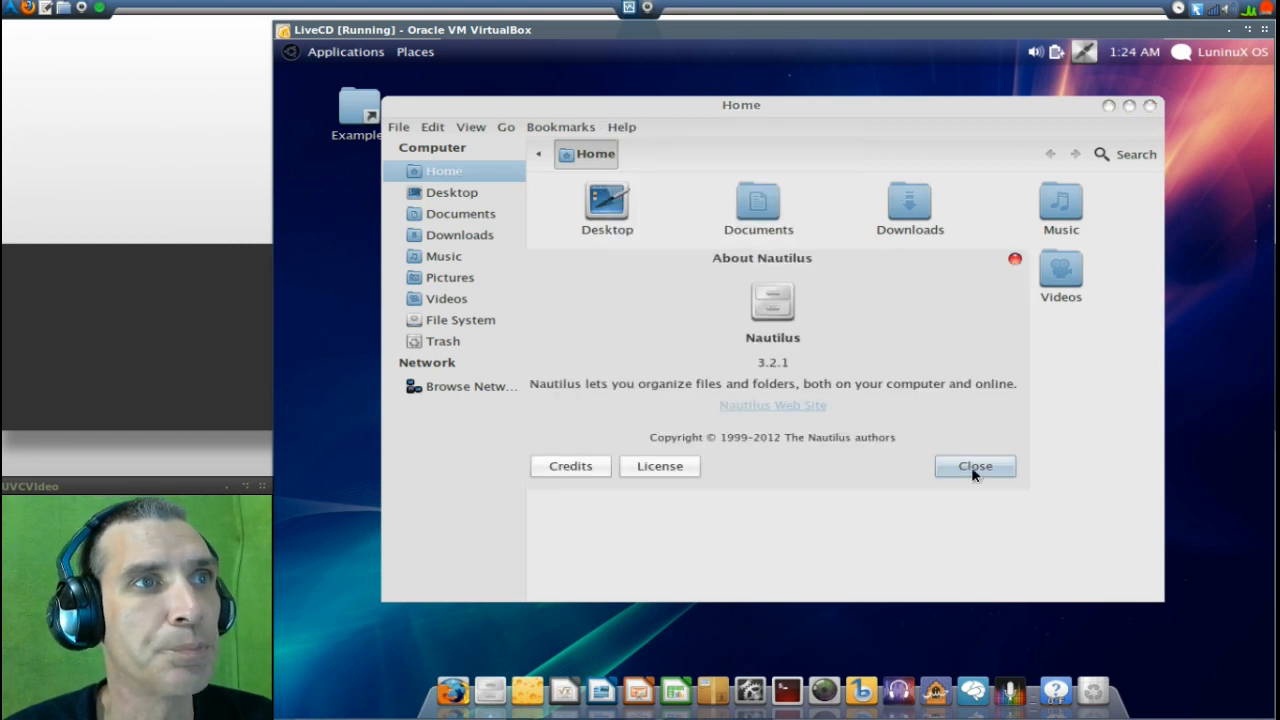
click(974, 466)
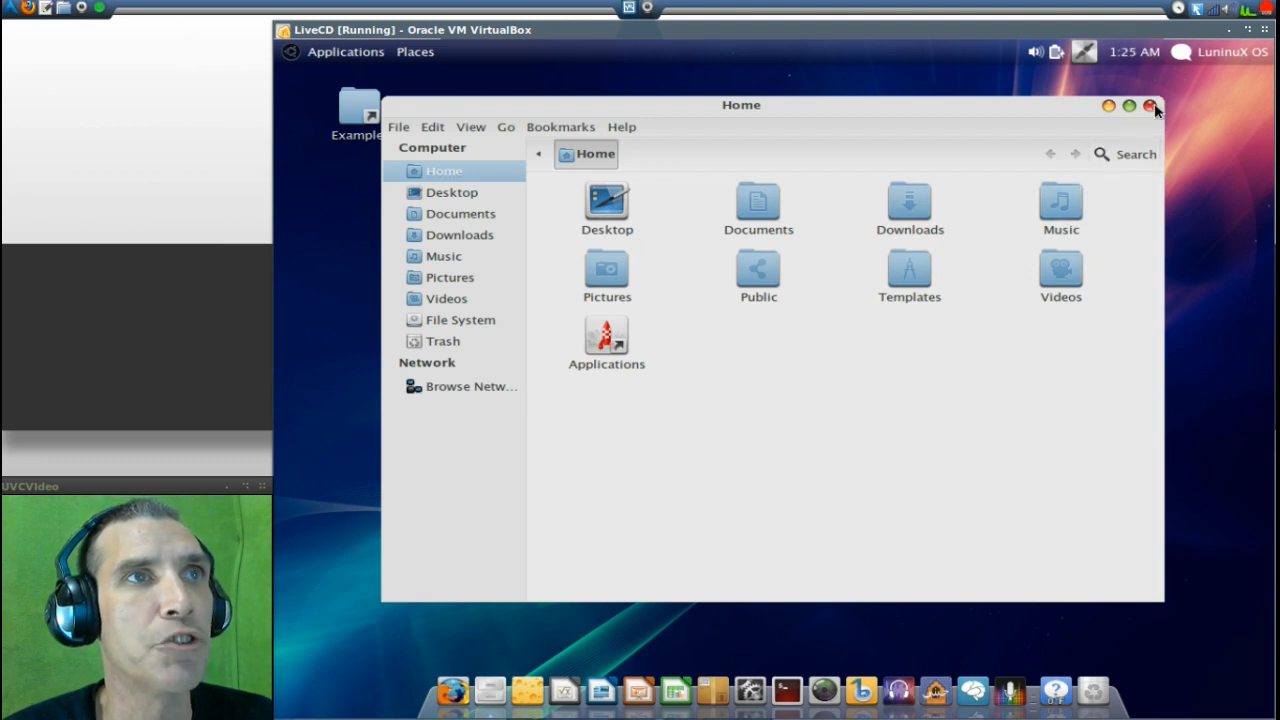
click(1150, 106)
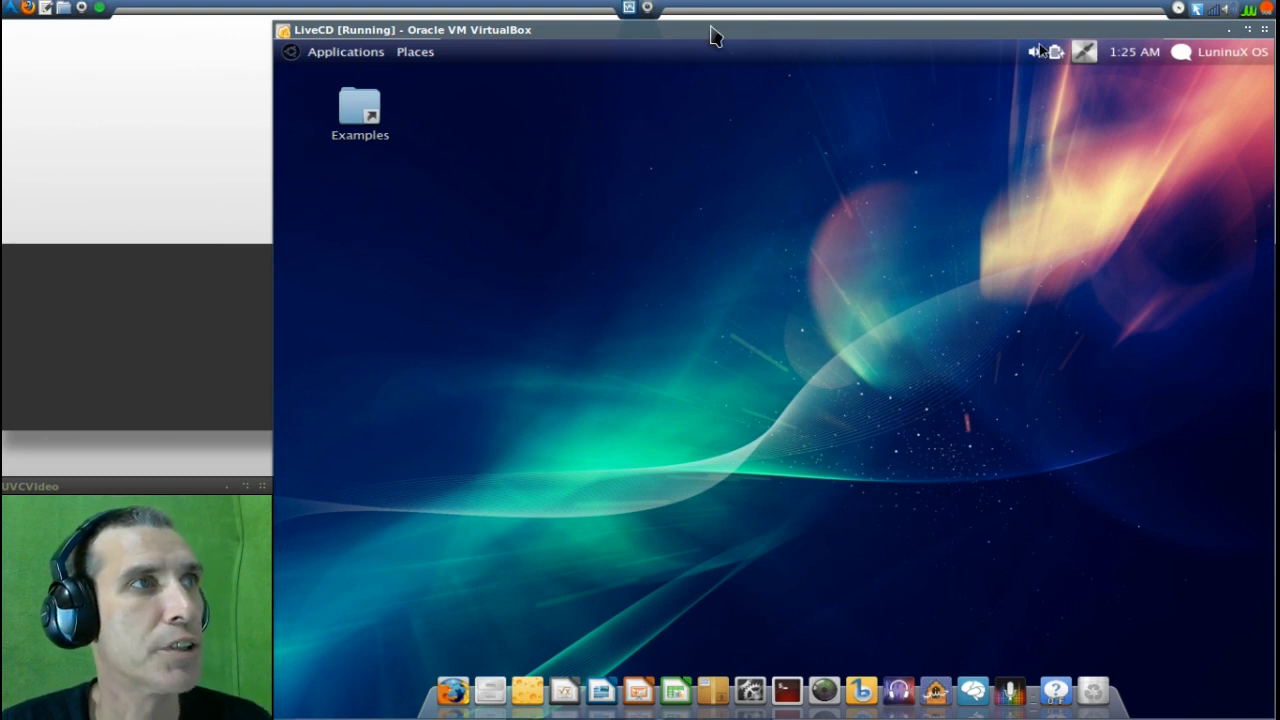
mouse_move(336, 58)
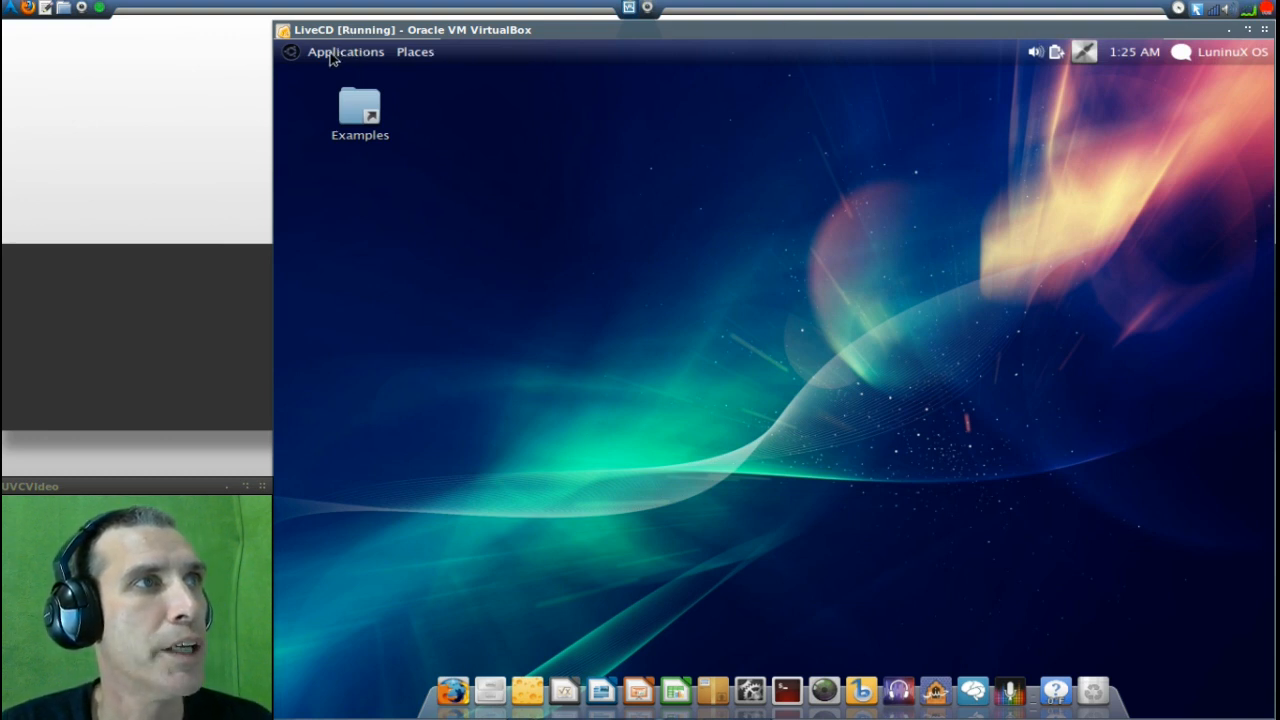
Show the Applications menu with its categories (Accessories, Games, Graphics, Internet).
click(344, 52)
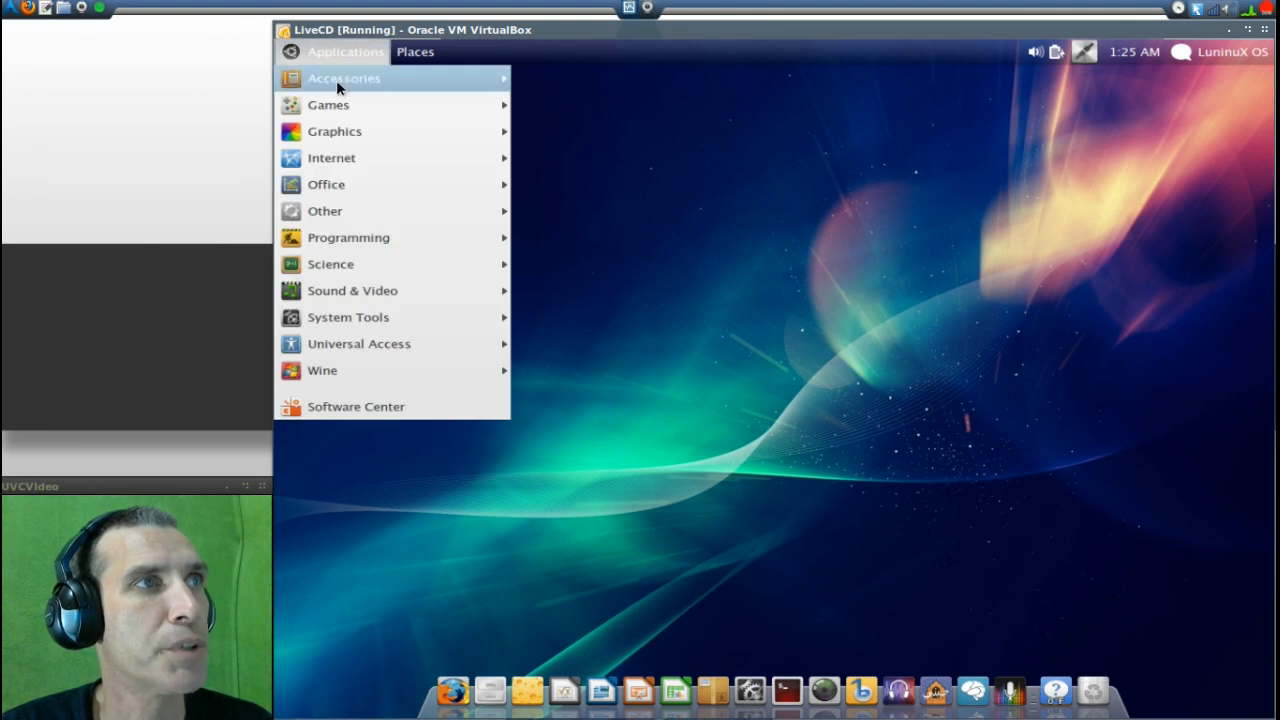
mouse_move(344, 78)
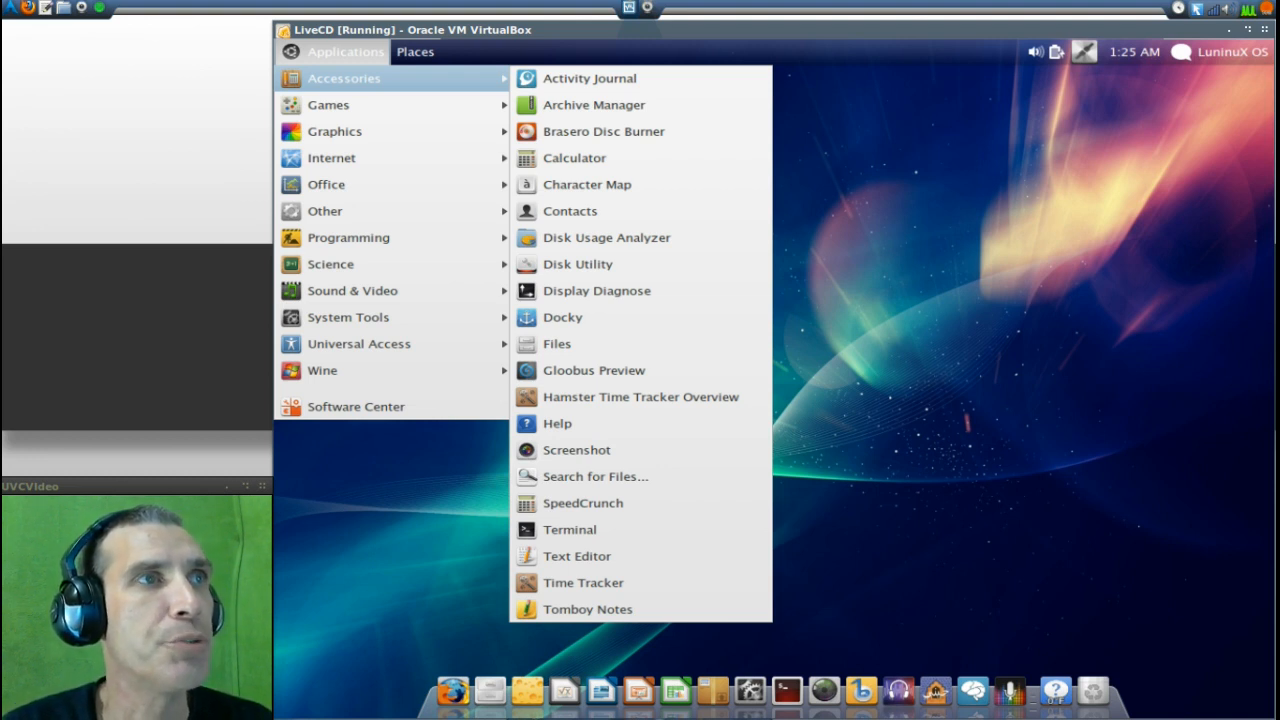
mouse_move(592, 104)
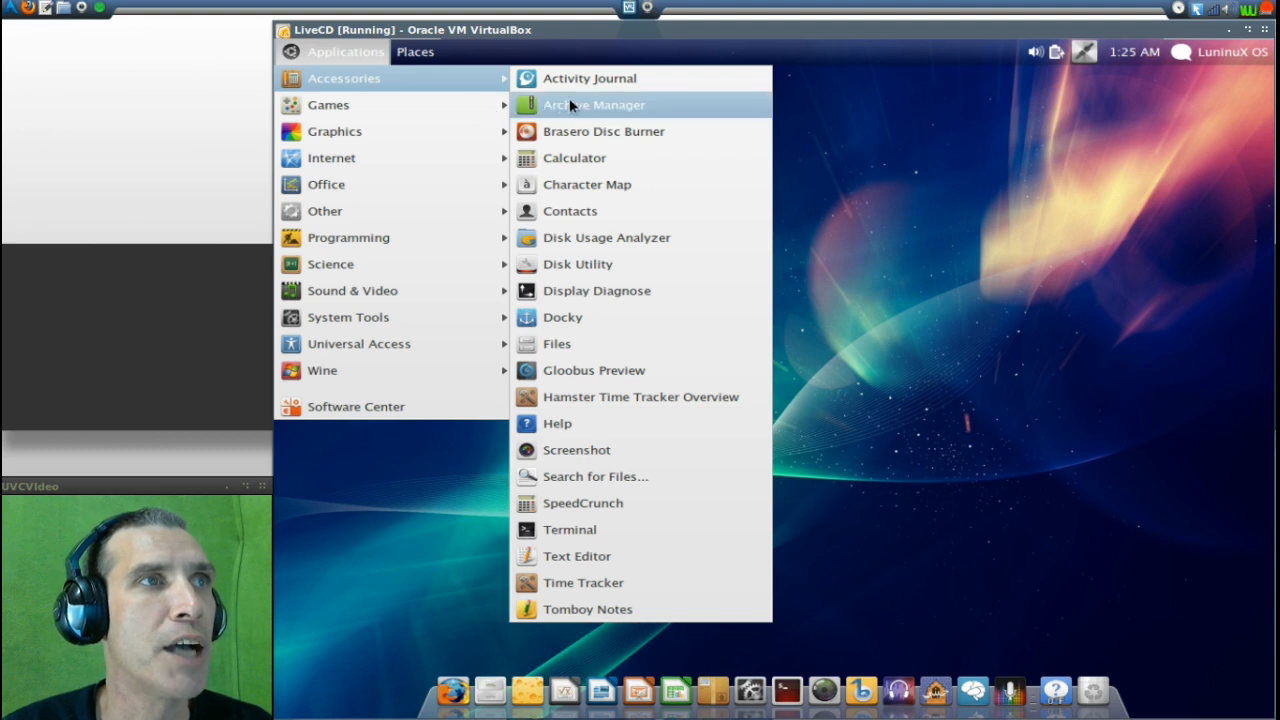
mouse_move(594, 132)
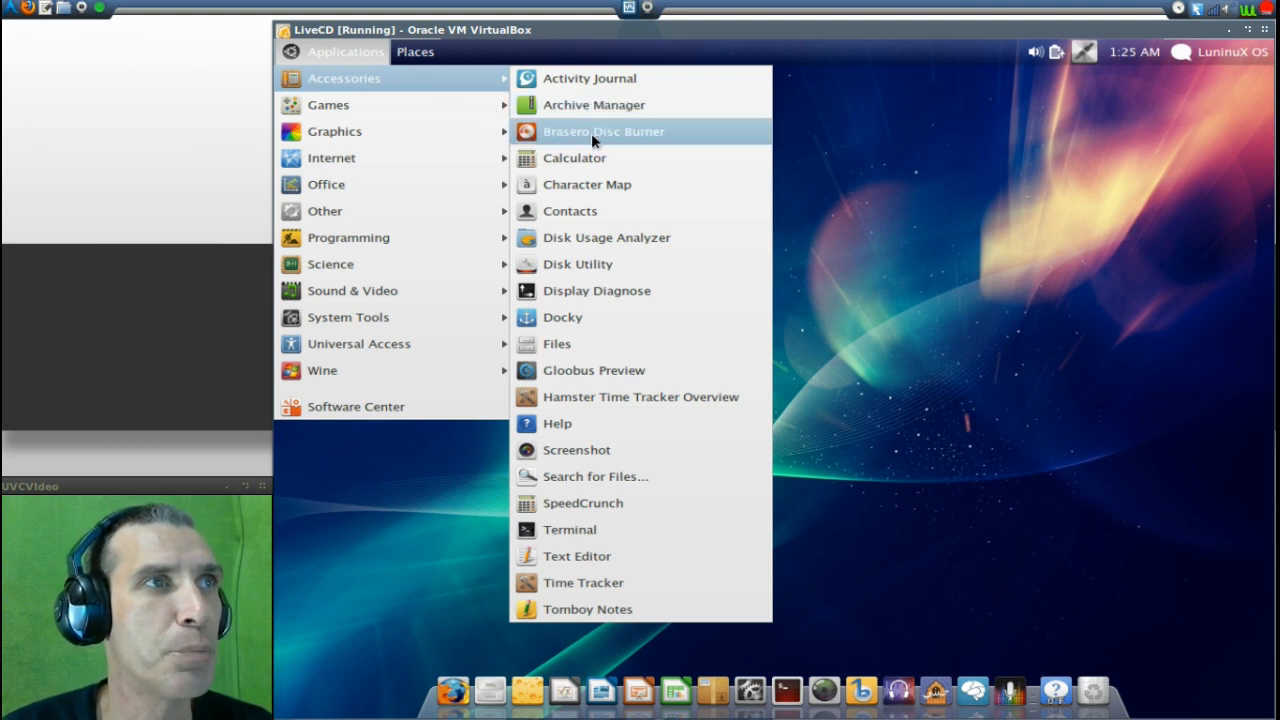
mouse_move(588, 184)
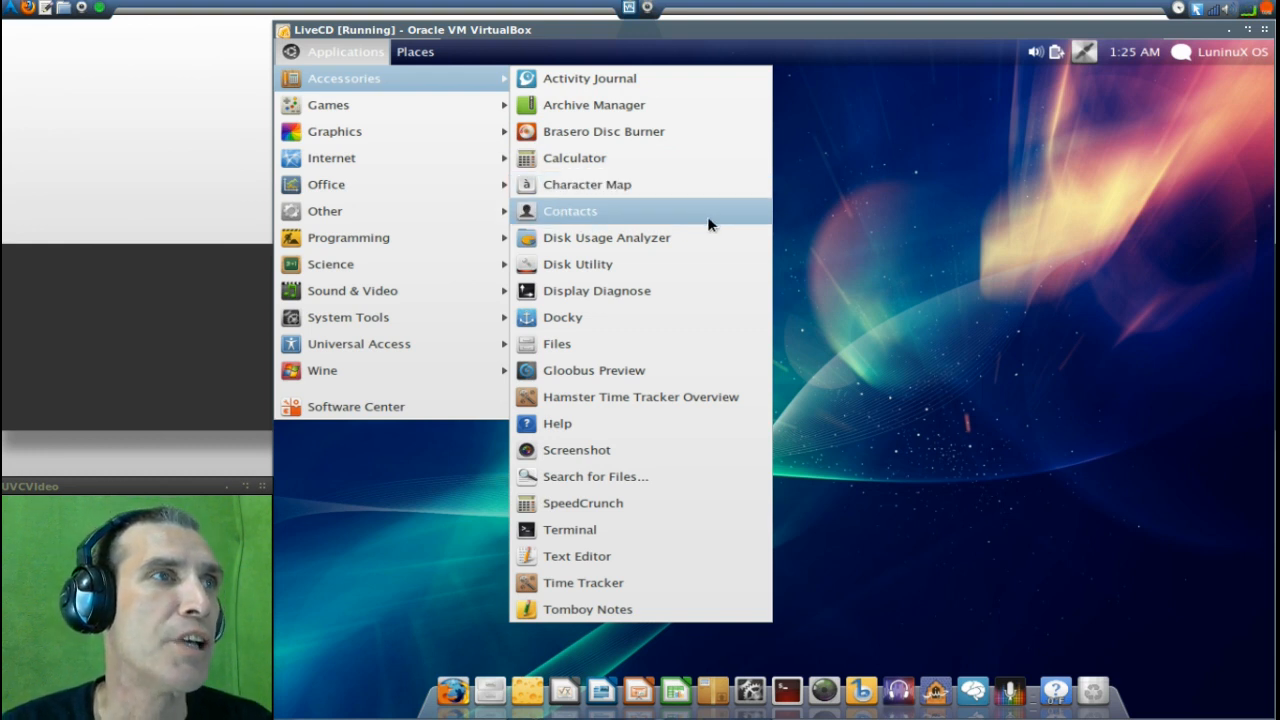
mouse_move(696, 264)
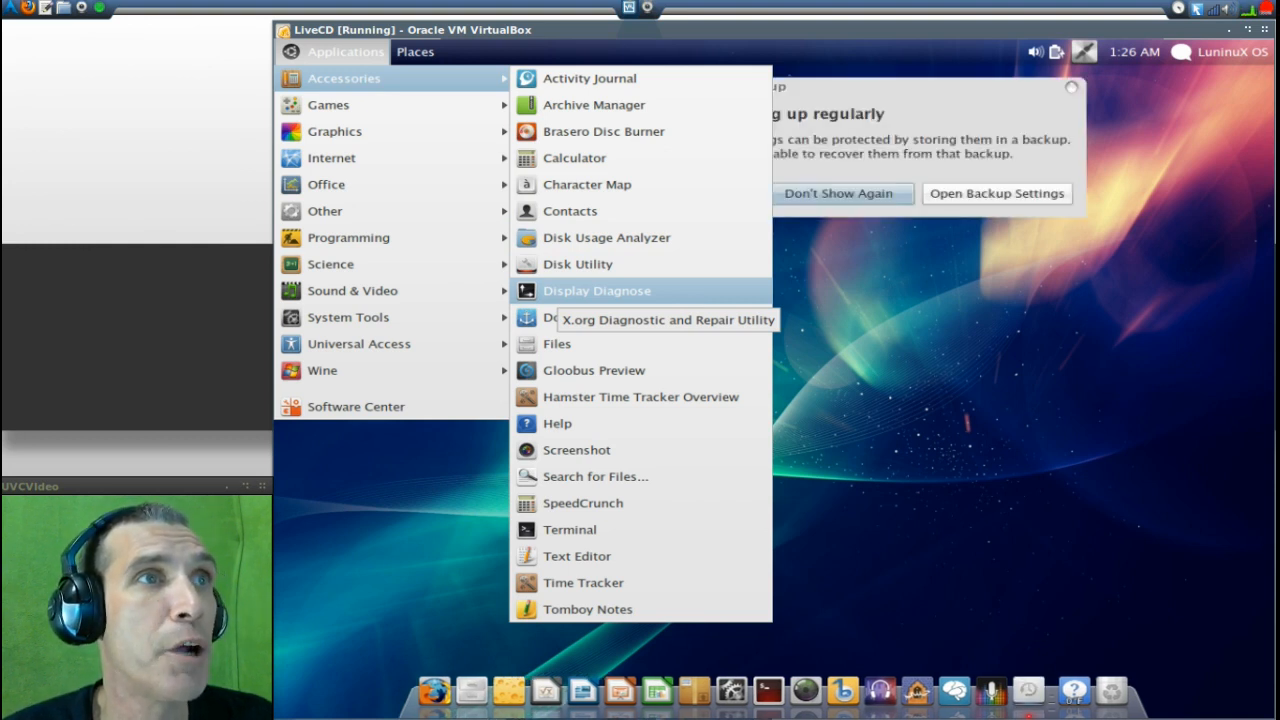
mouse_move(648, 364)
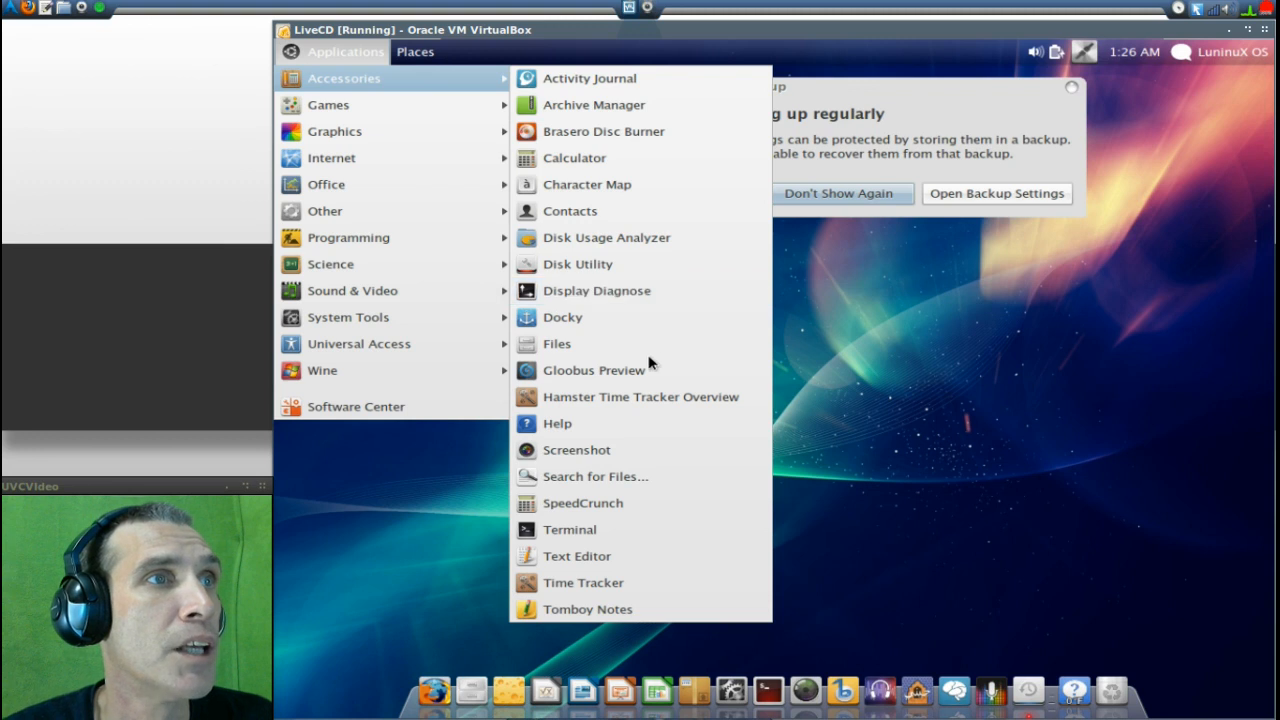
mouse_move(564, 316)
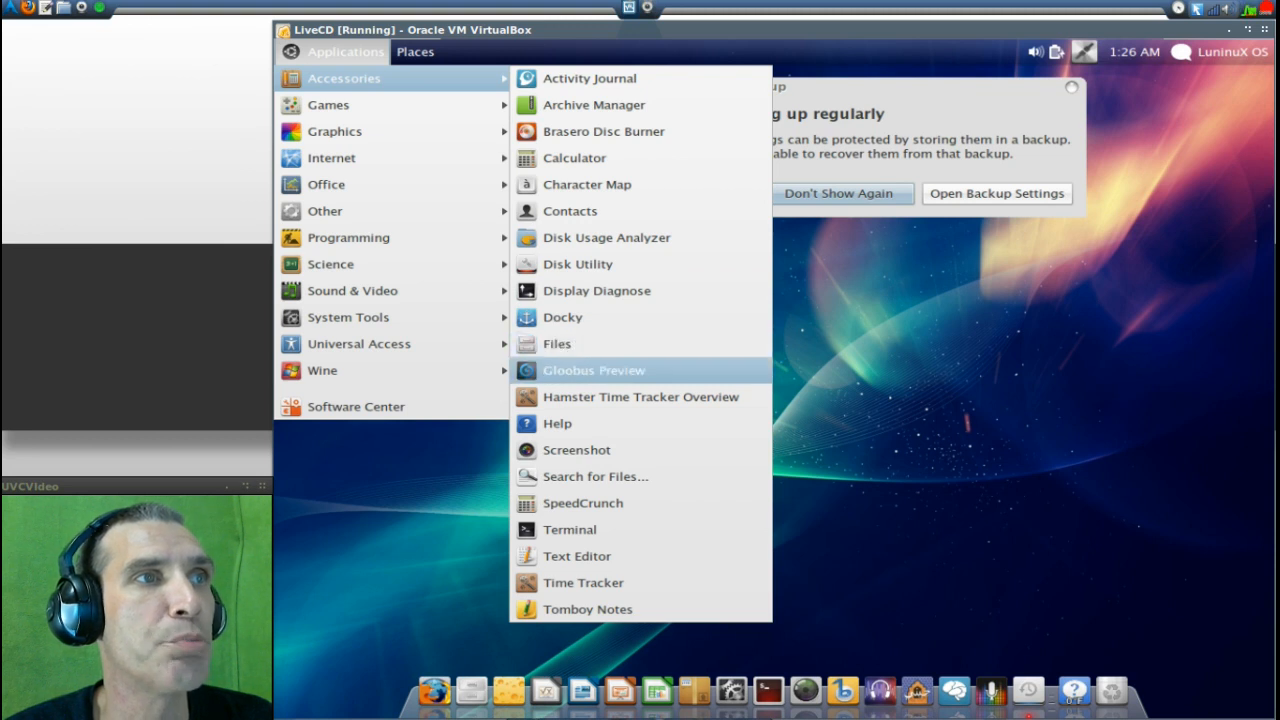
mouse_move(640, 396)
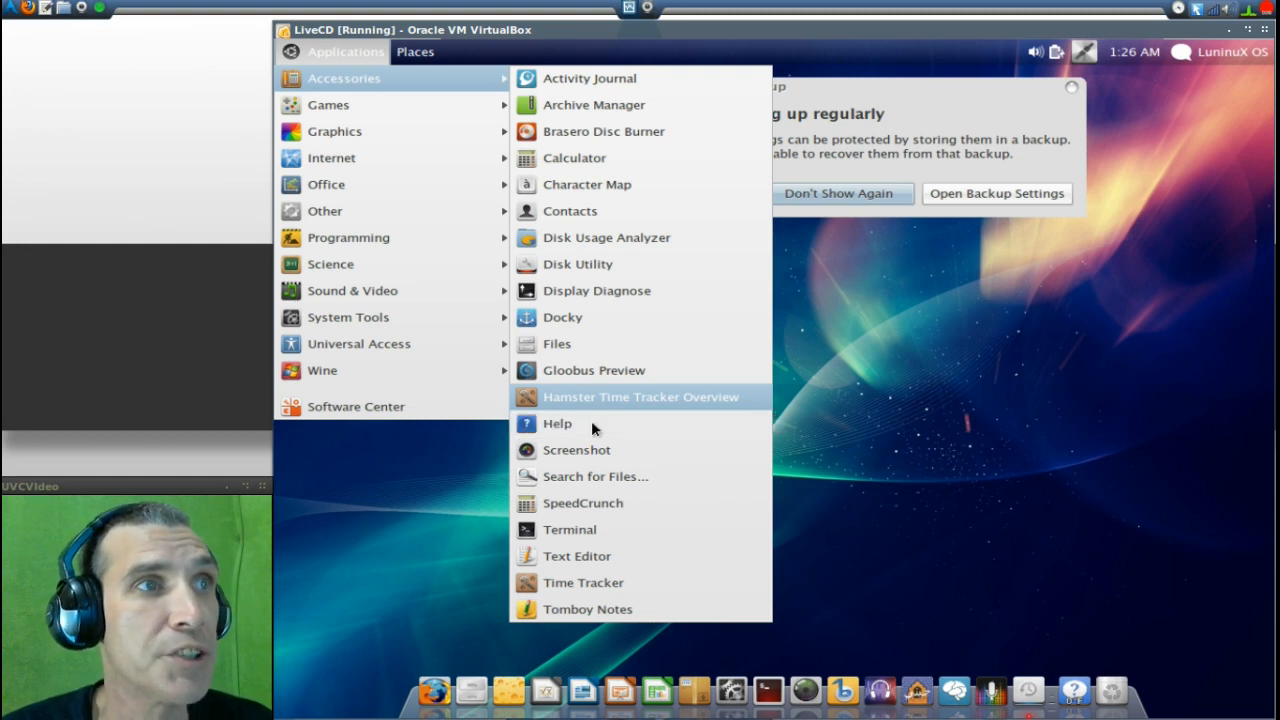
mouse_move(600, 440)
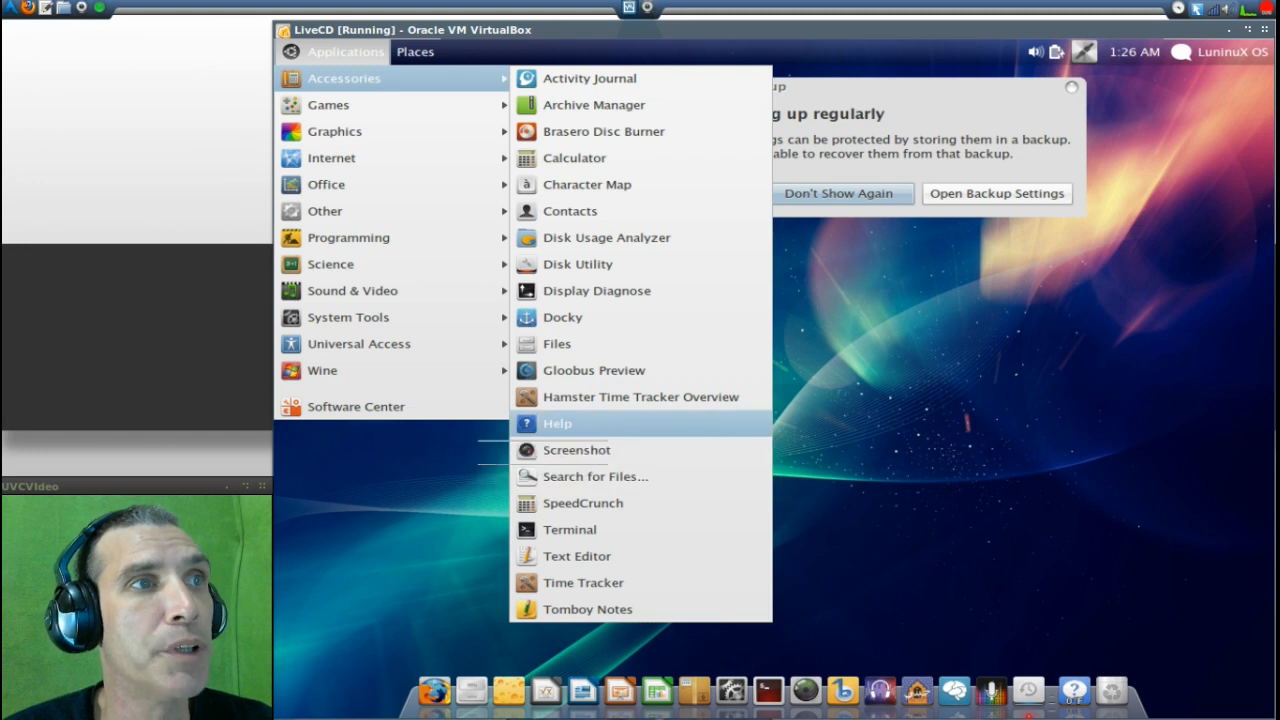
mouse_move(596, 476)
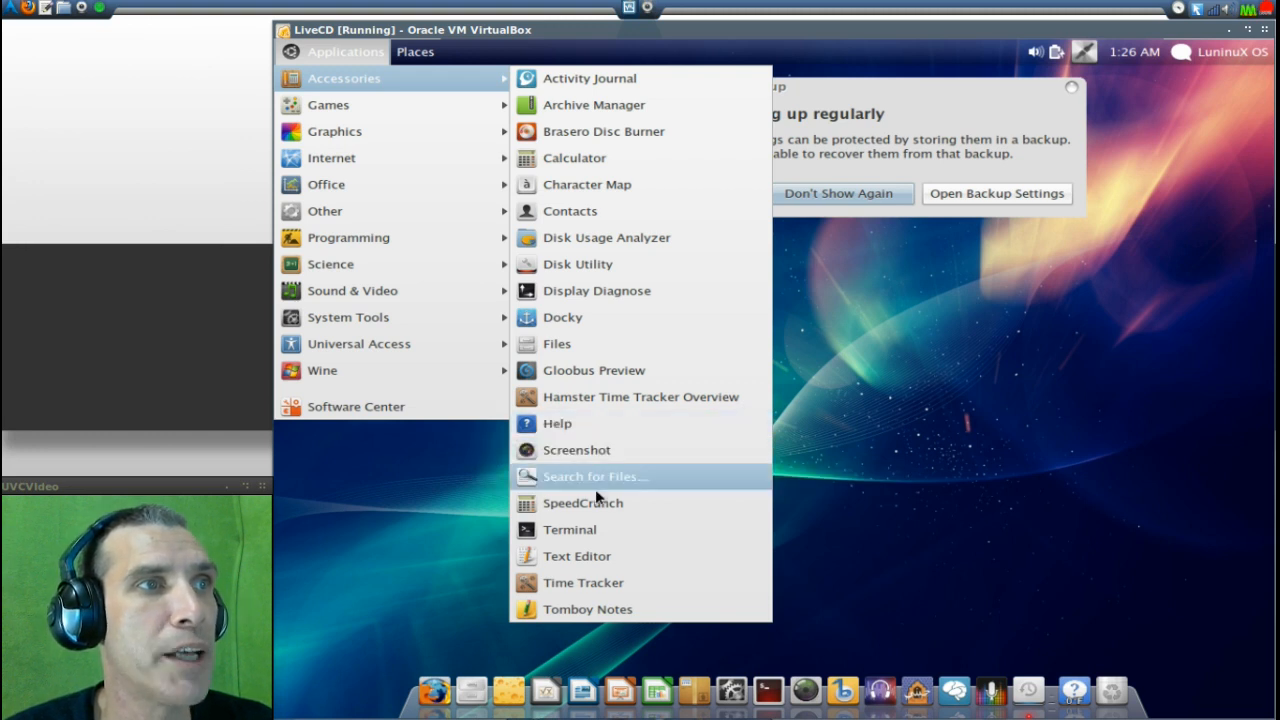
mouse_move(584, 504)
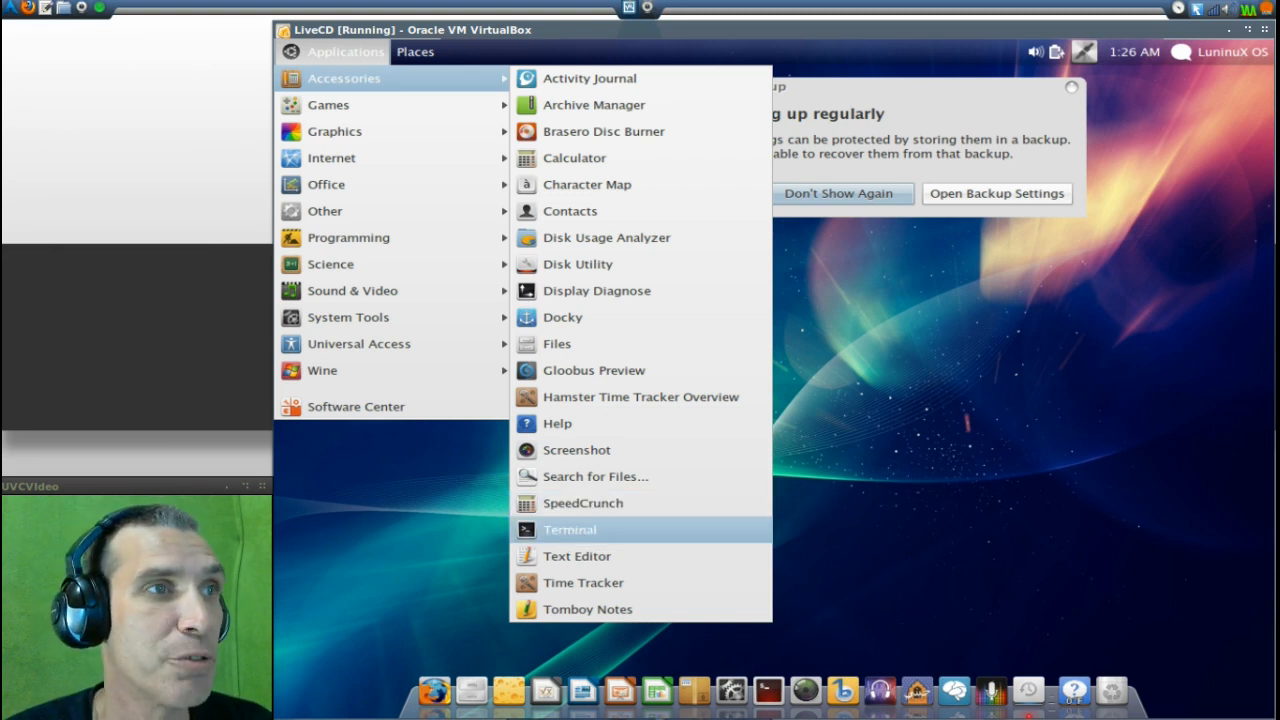
mouse_move(588, 530)
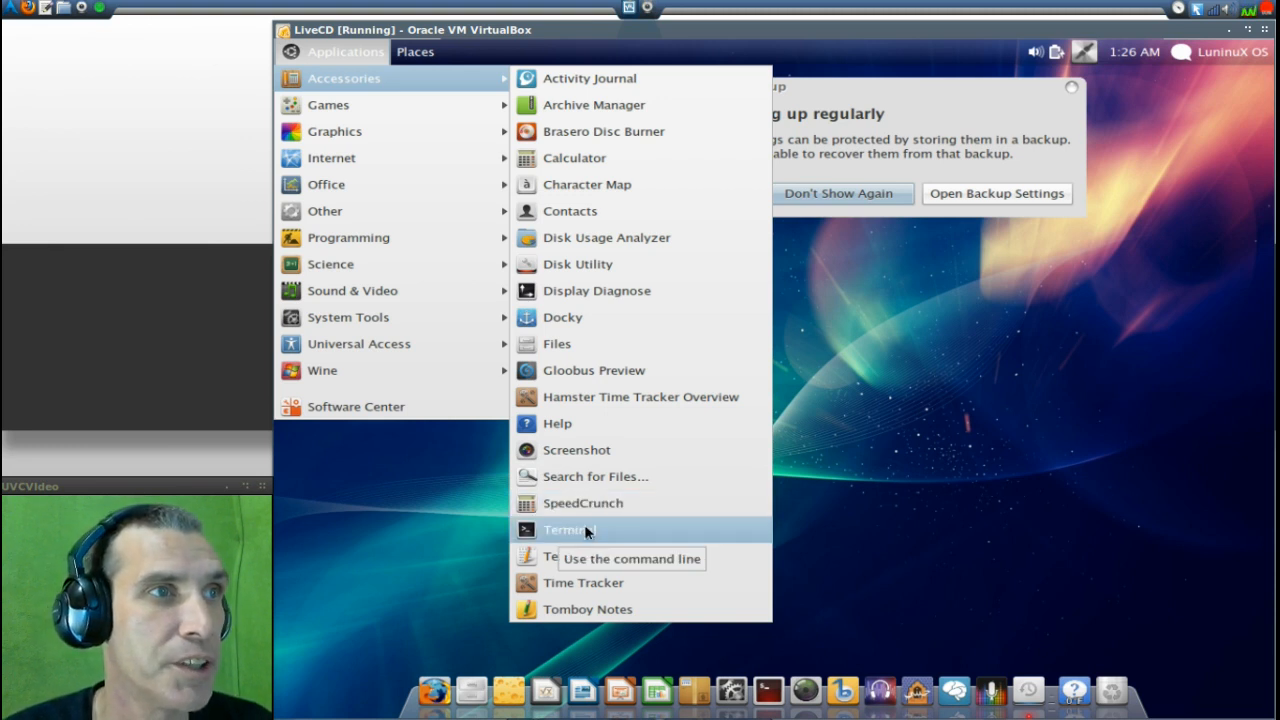
mouse_move(576, 556)
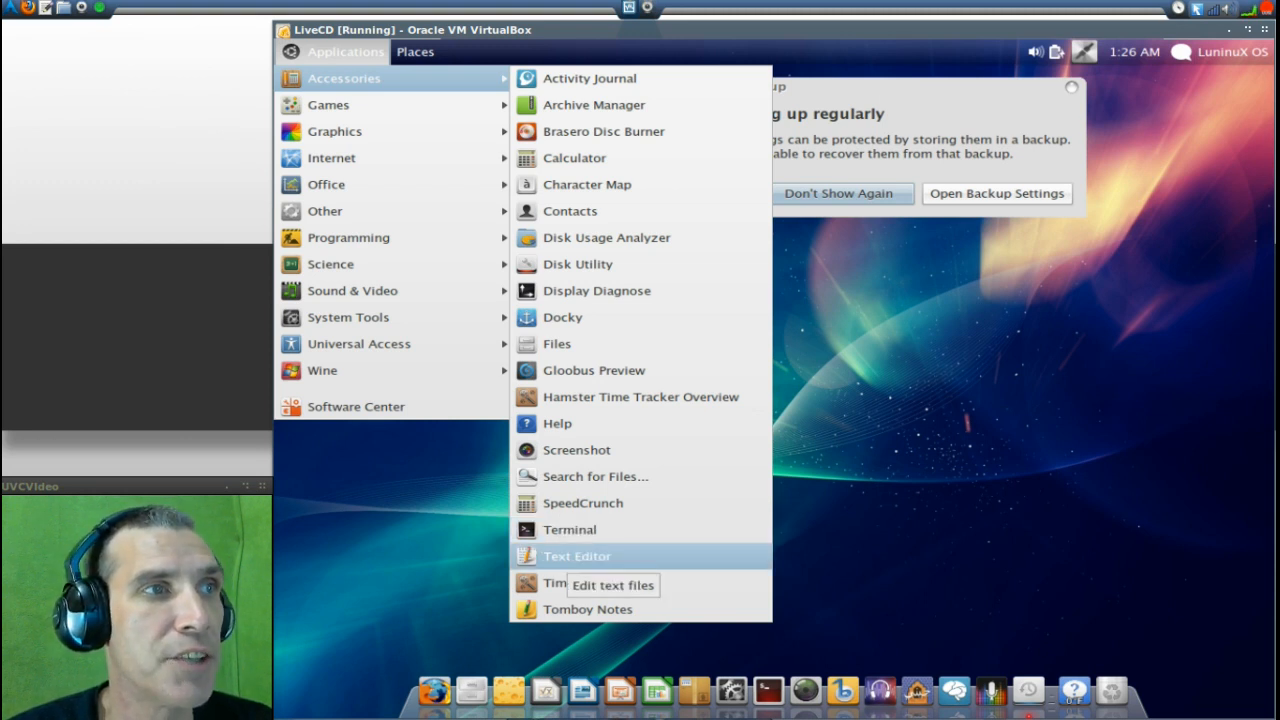
mouse_move(588, 608)
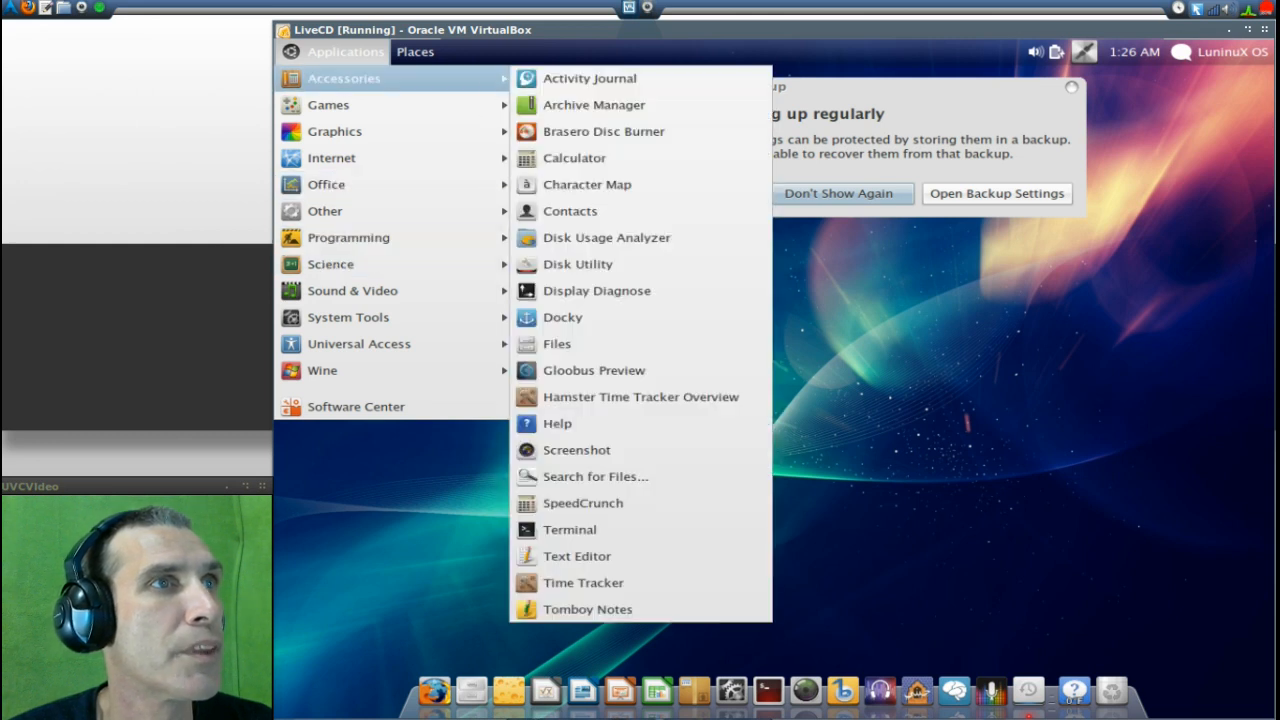
mouse_move(328, 104)
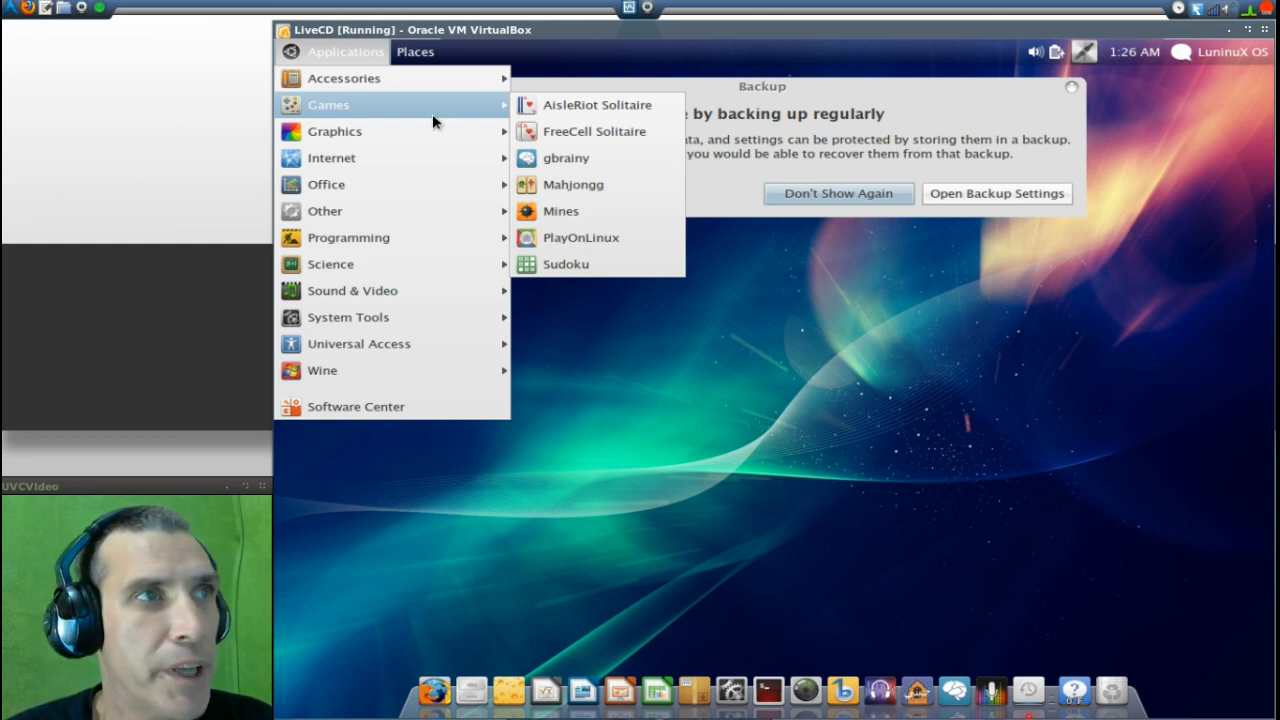
mouse_move(334, 132)
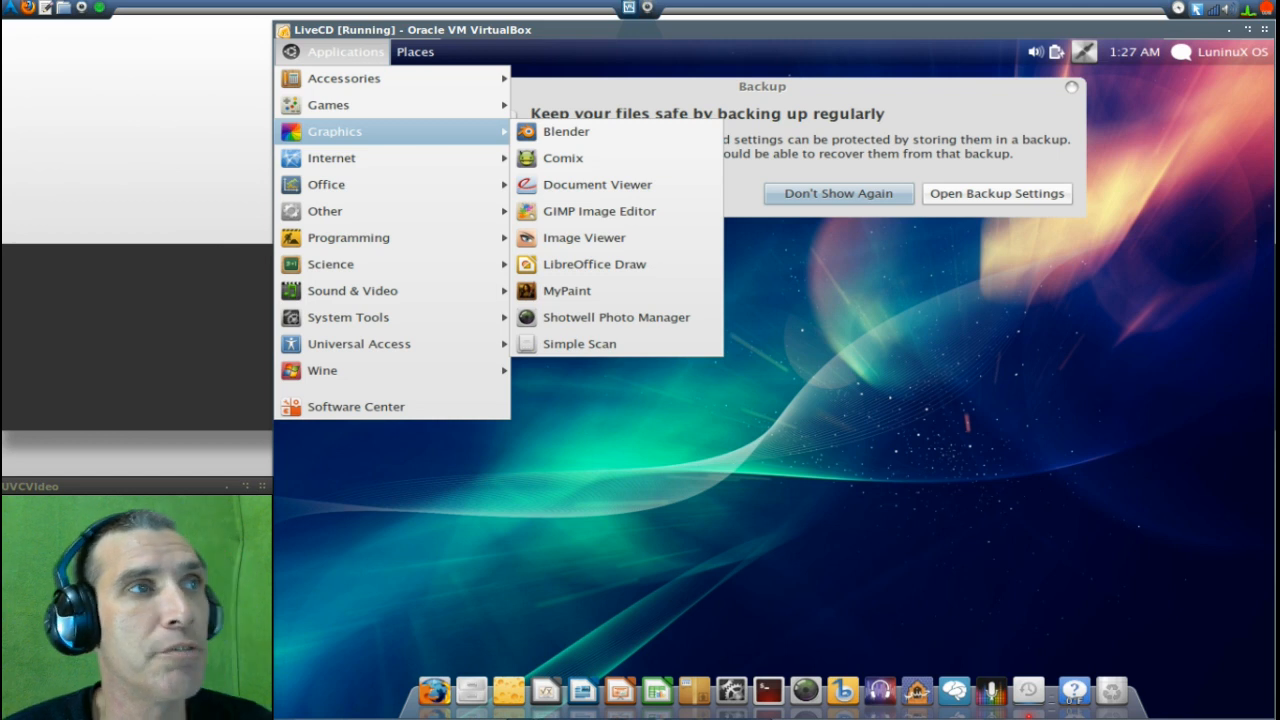
mouse_move(332, 158)
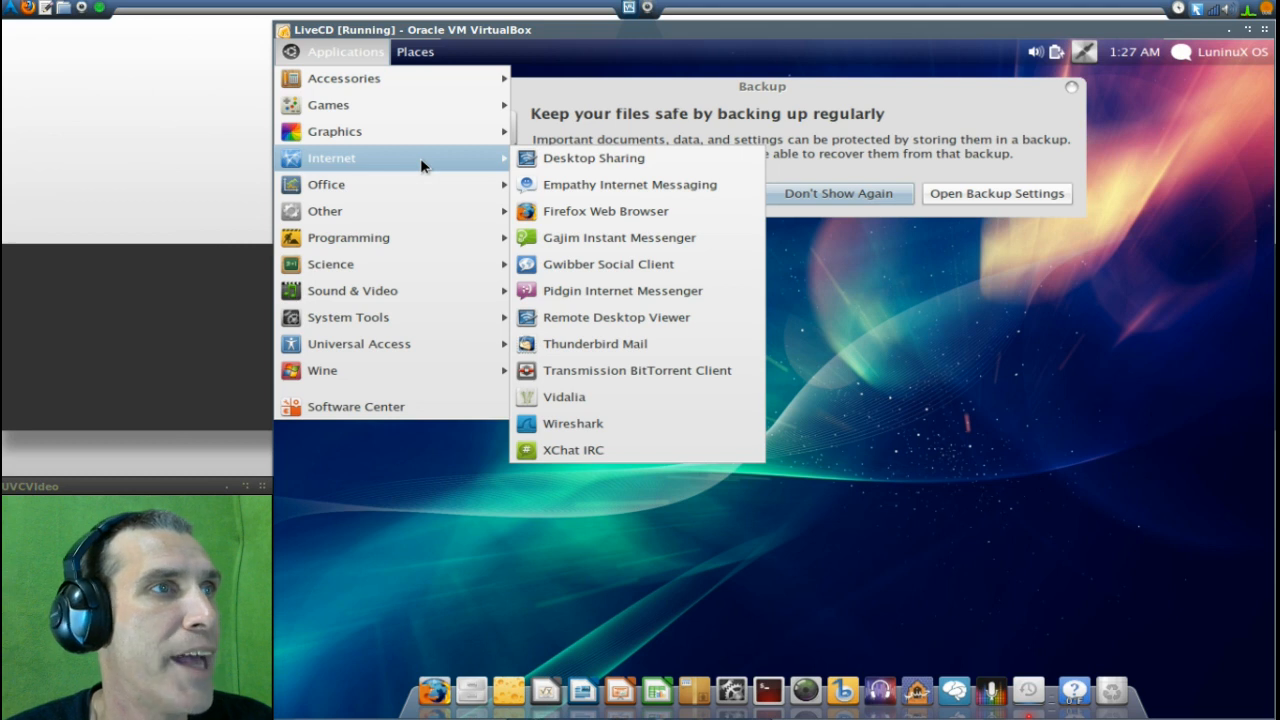
mouse_move(326, 184)
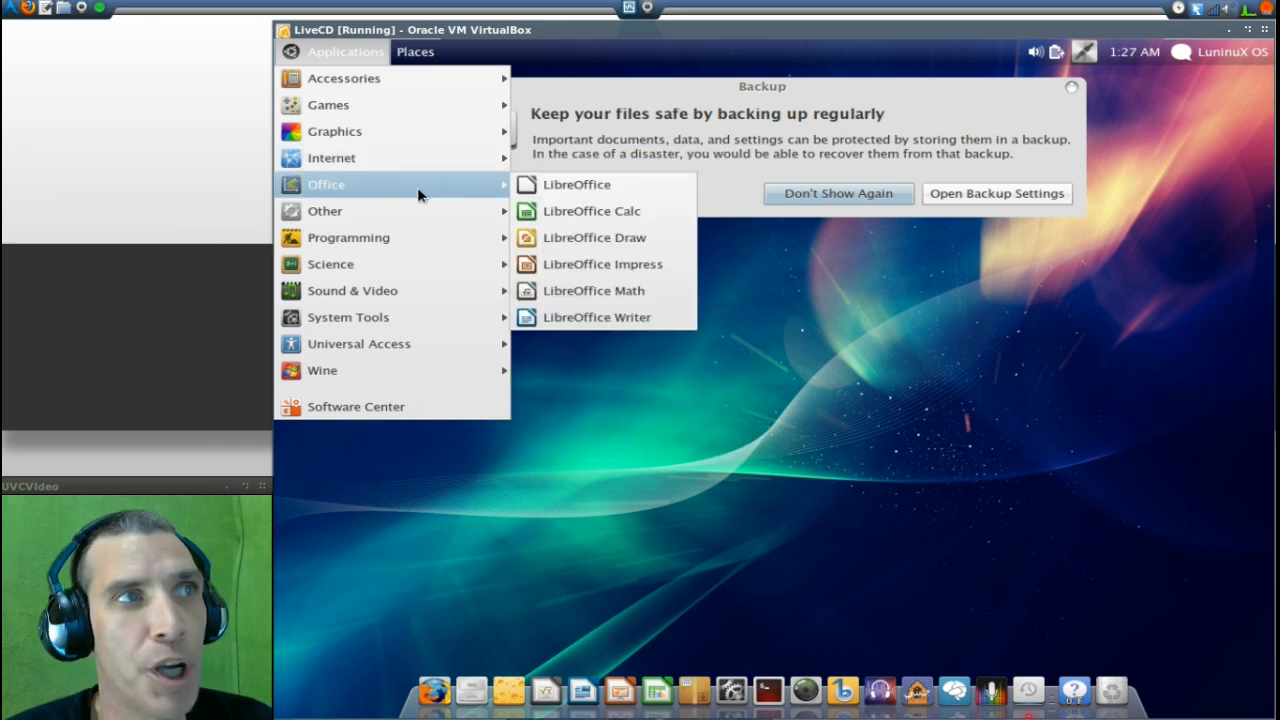
mouse_move(324, 212)
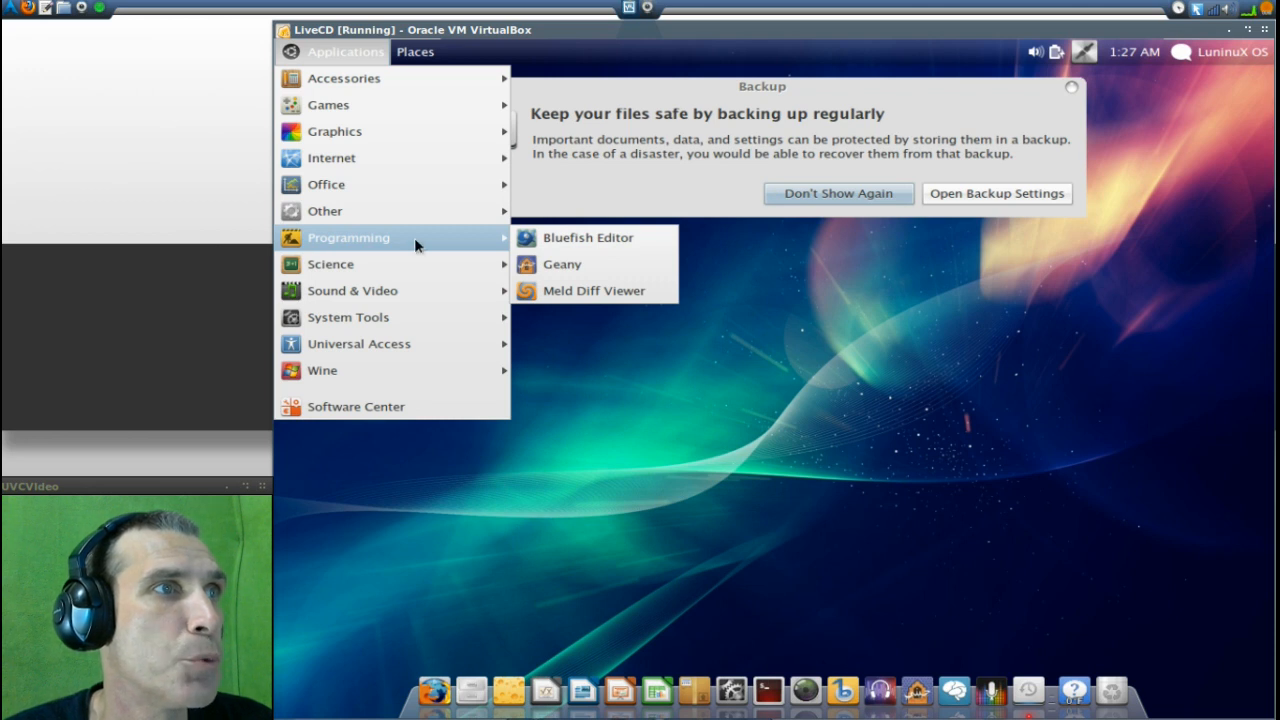
mouse_move(330, 264)
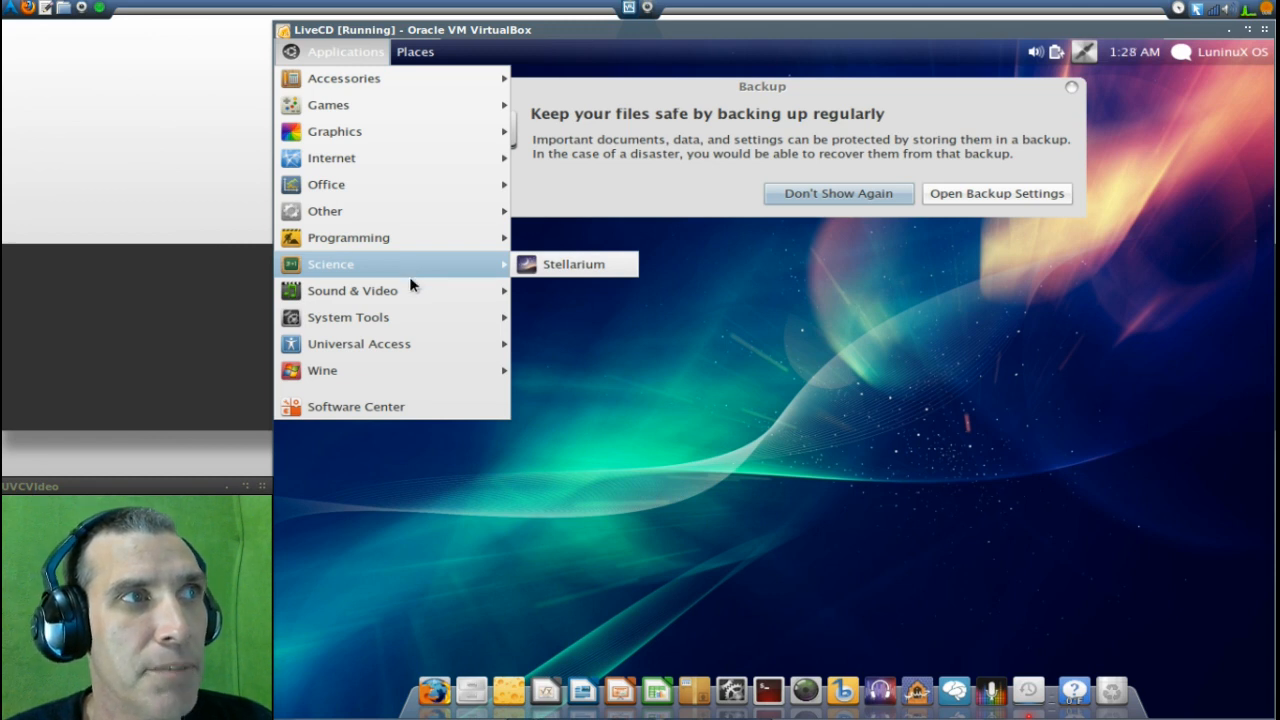
mouse_move(352, 290)
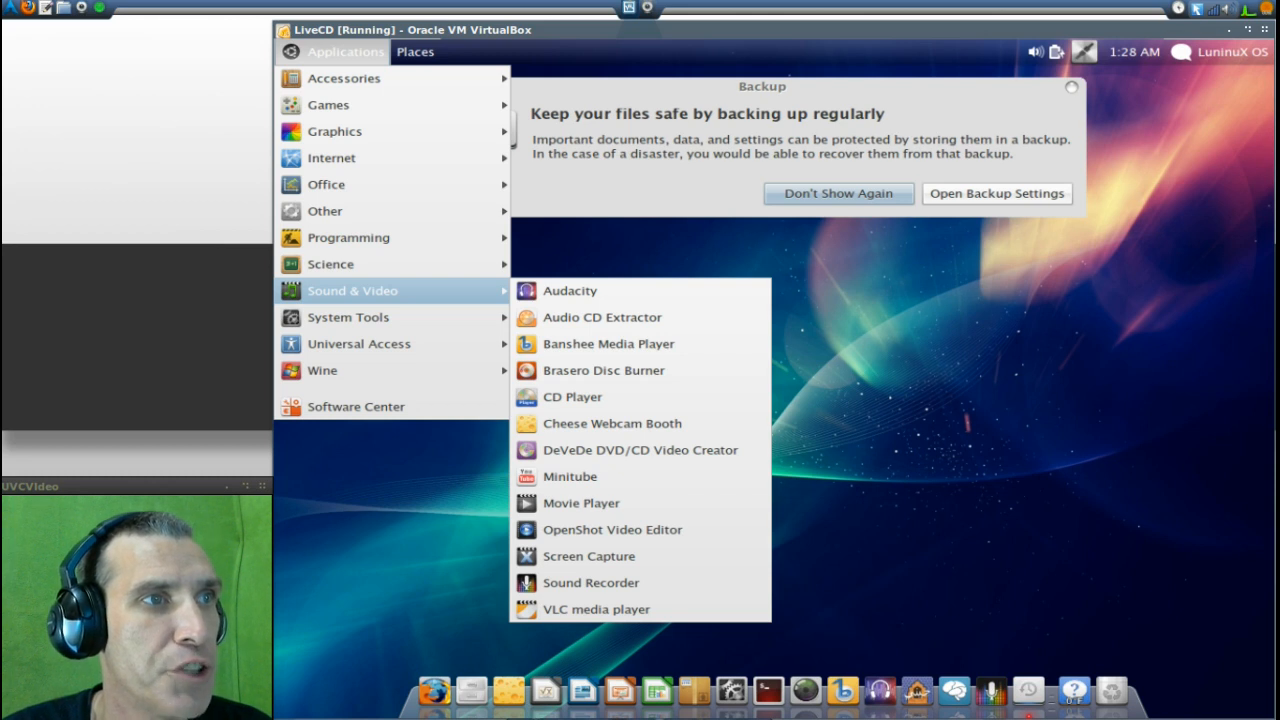
mouse_move(348, 316)
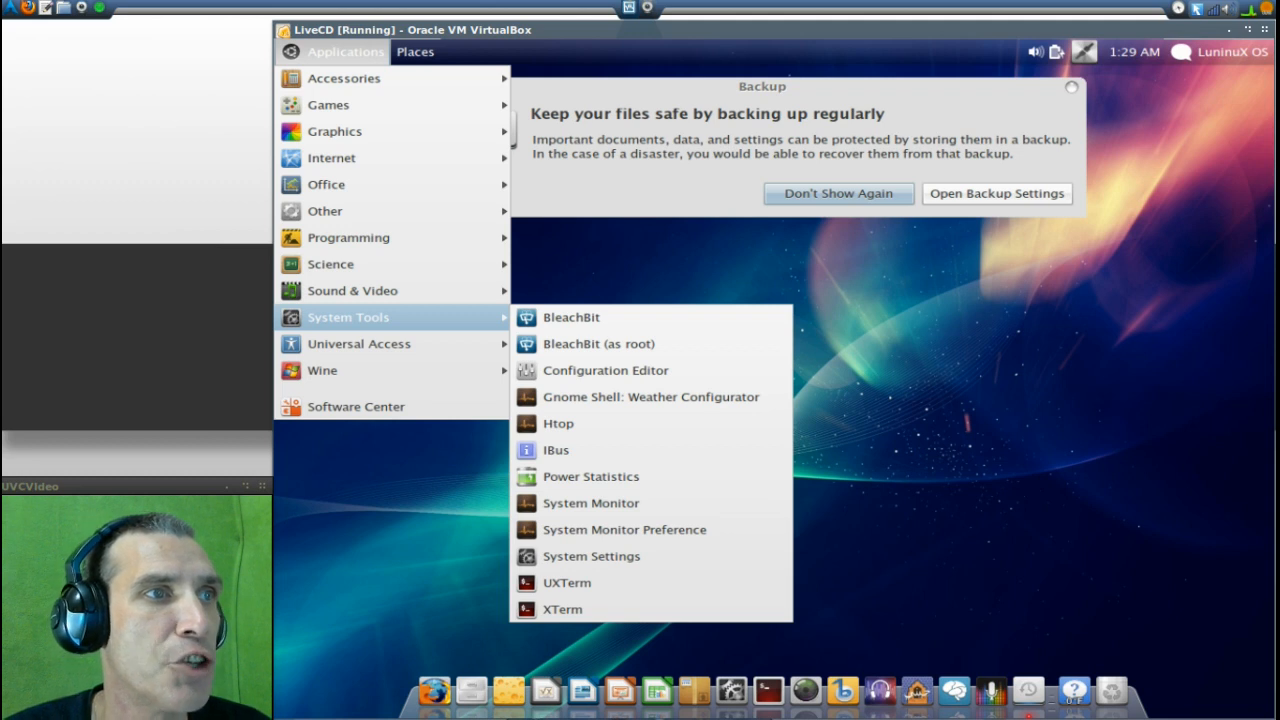
mouse_move(420, 332)
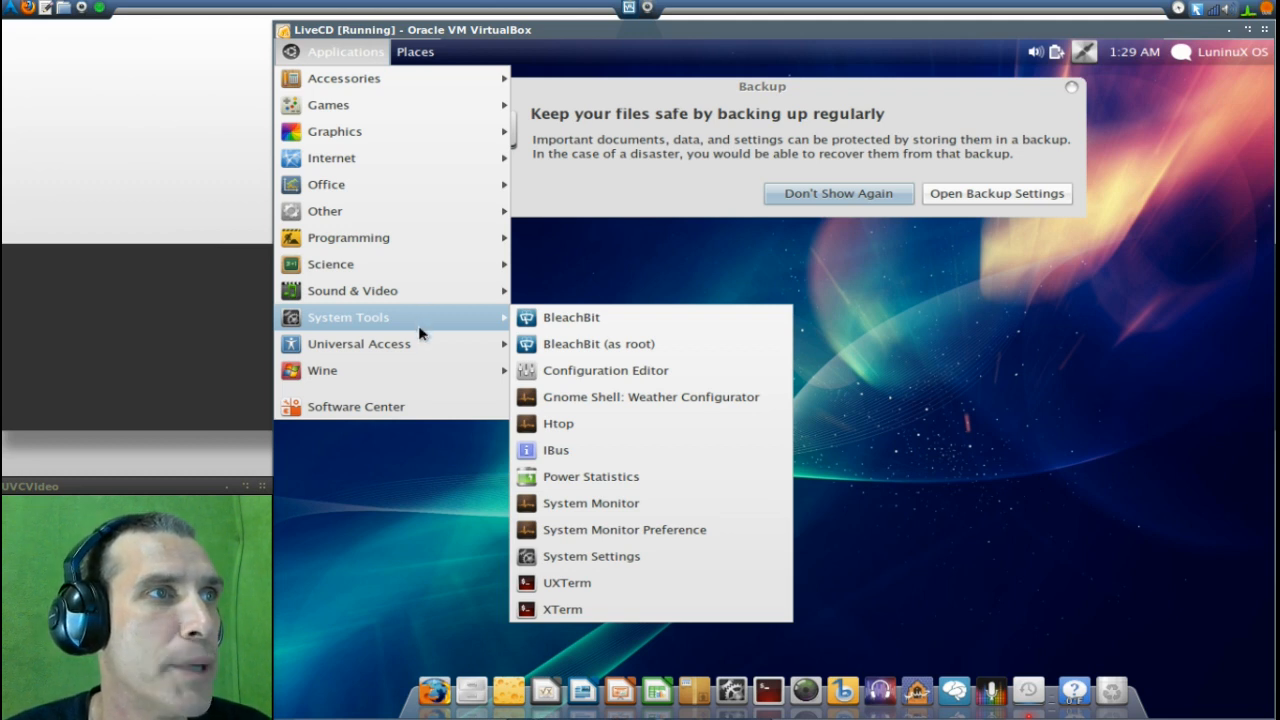
mouse_move(358, 344)
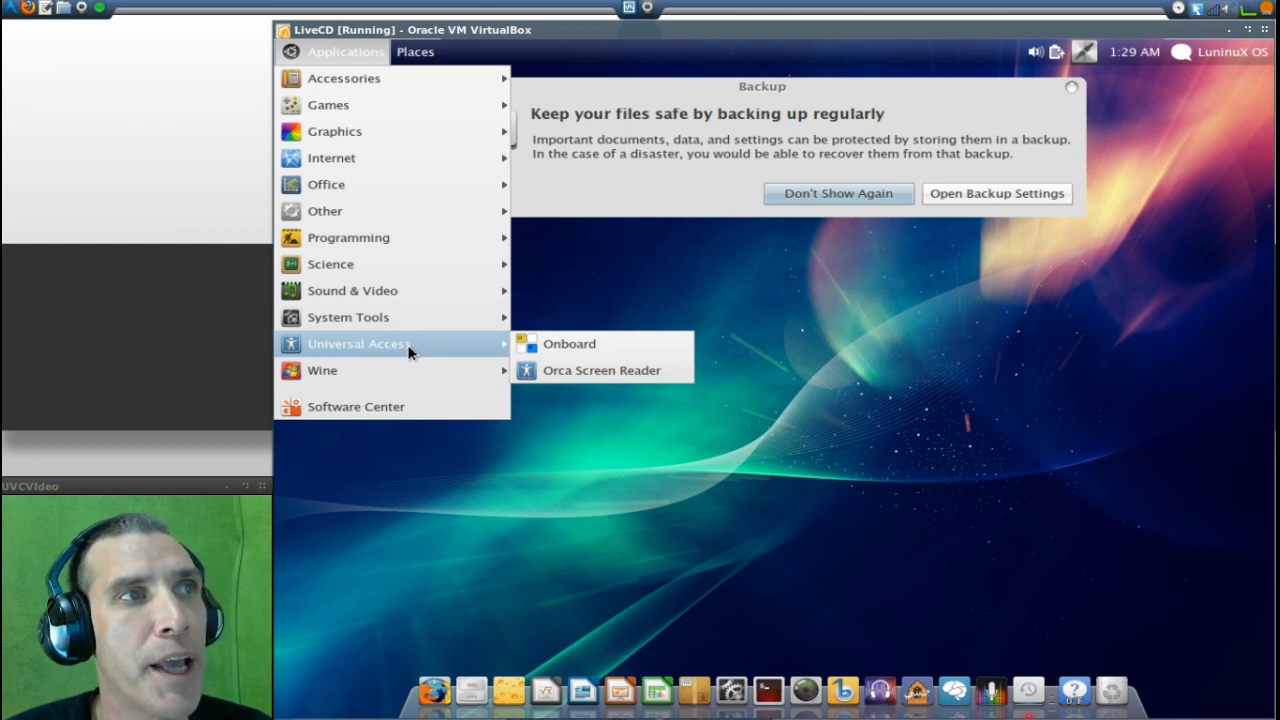
mouse_move(322, 370)
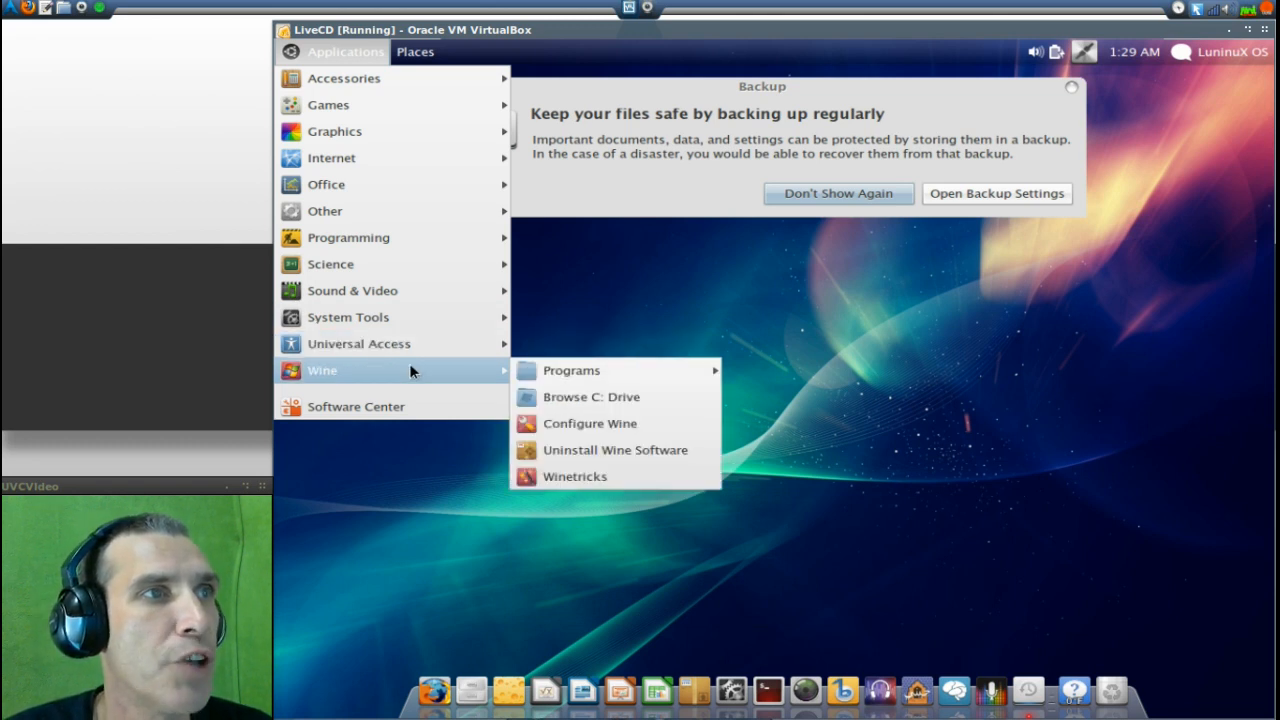
mouse_move(400, 400)
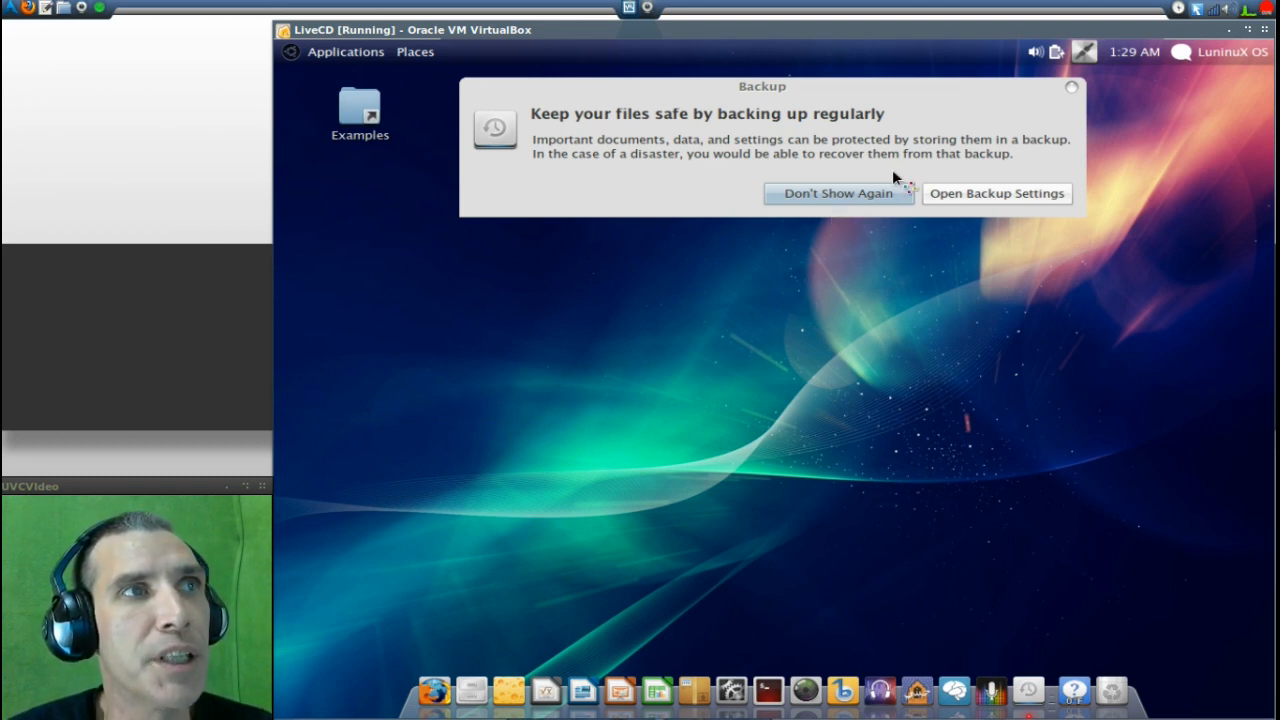
mouse_move(996, 192)
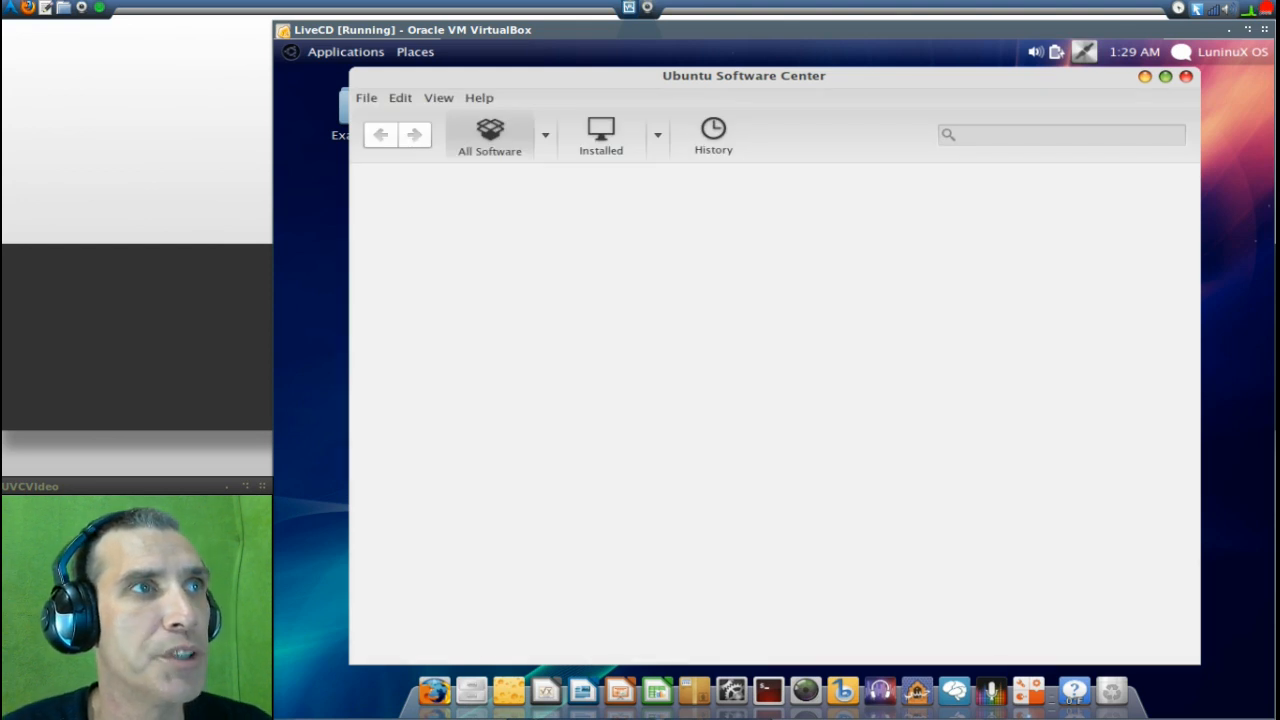
mouse_move(1004, 112)
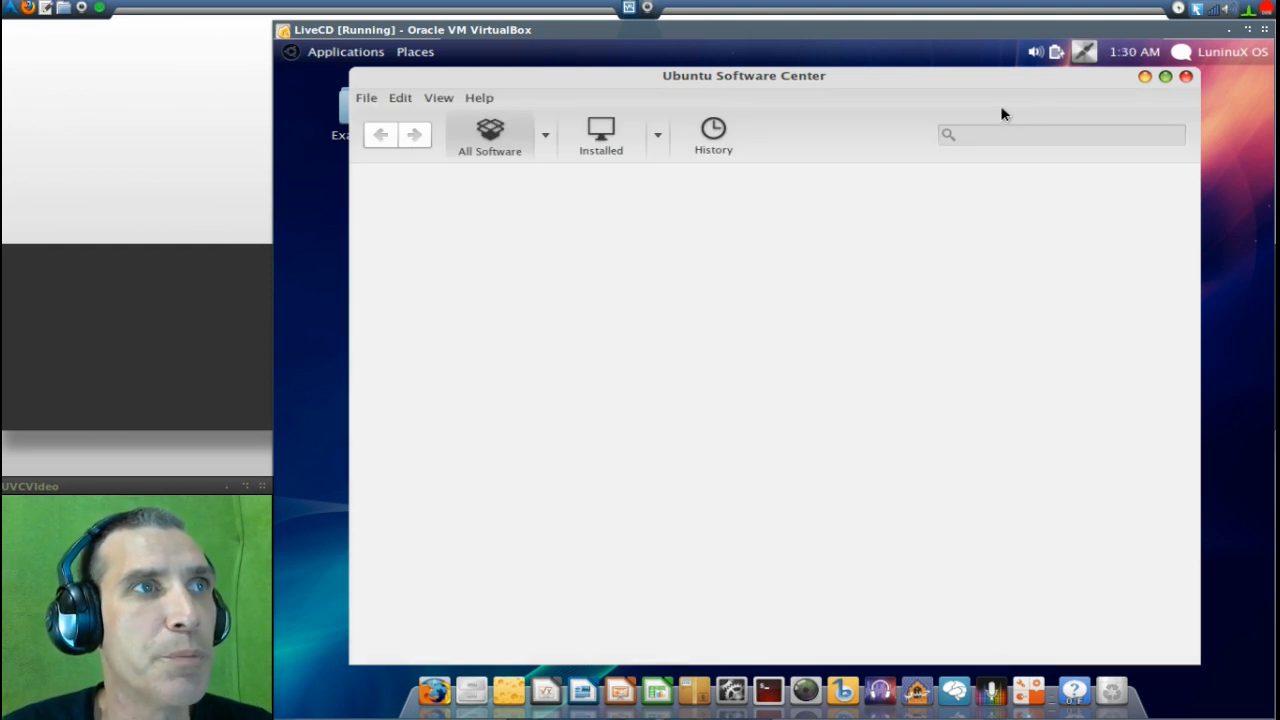
mouse_move(948, 84)
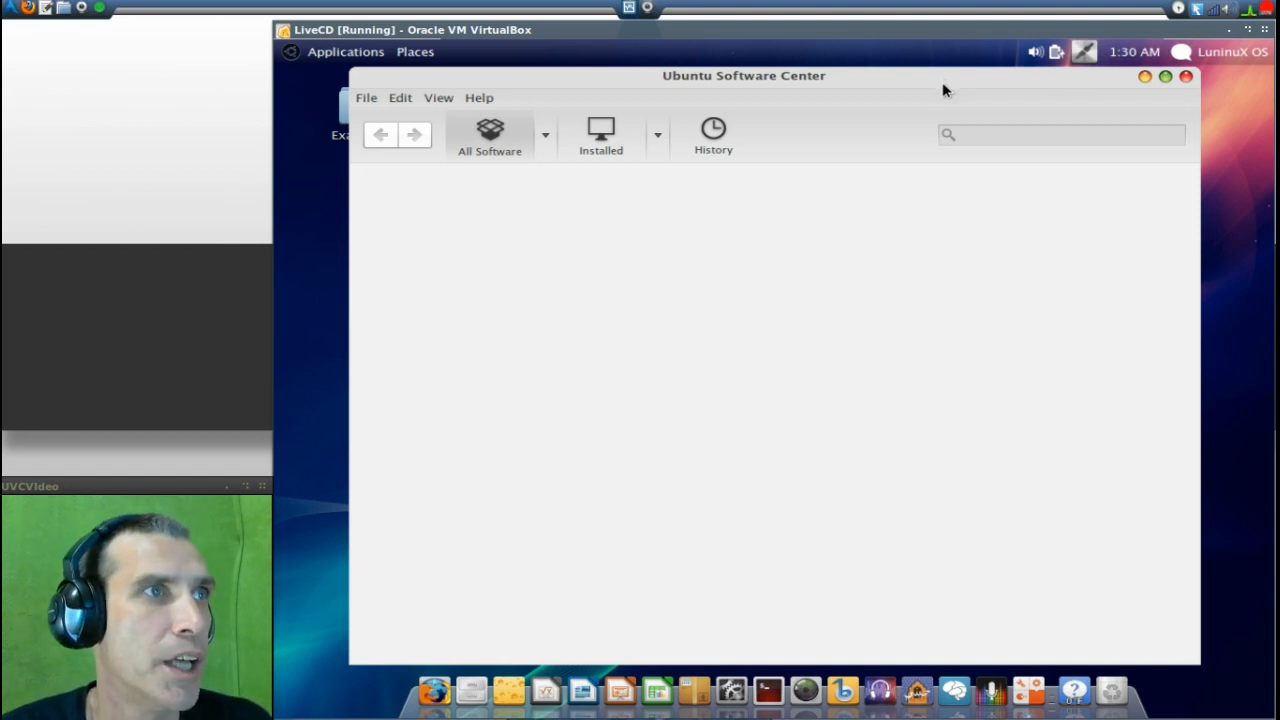
mouse_move(558, 112)
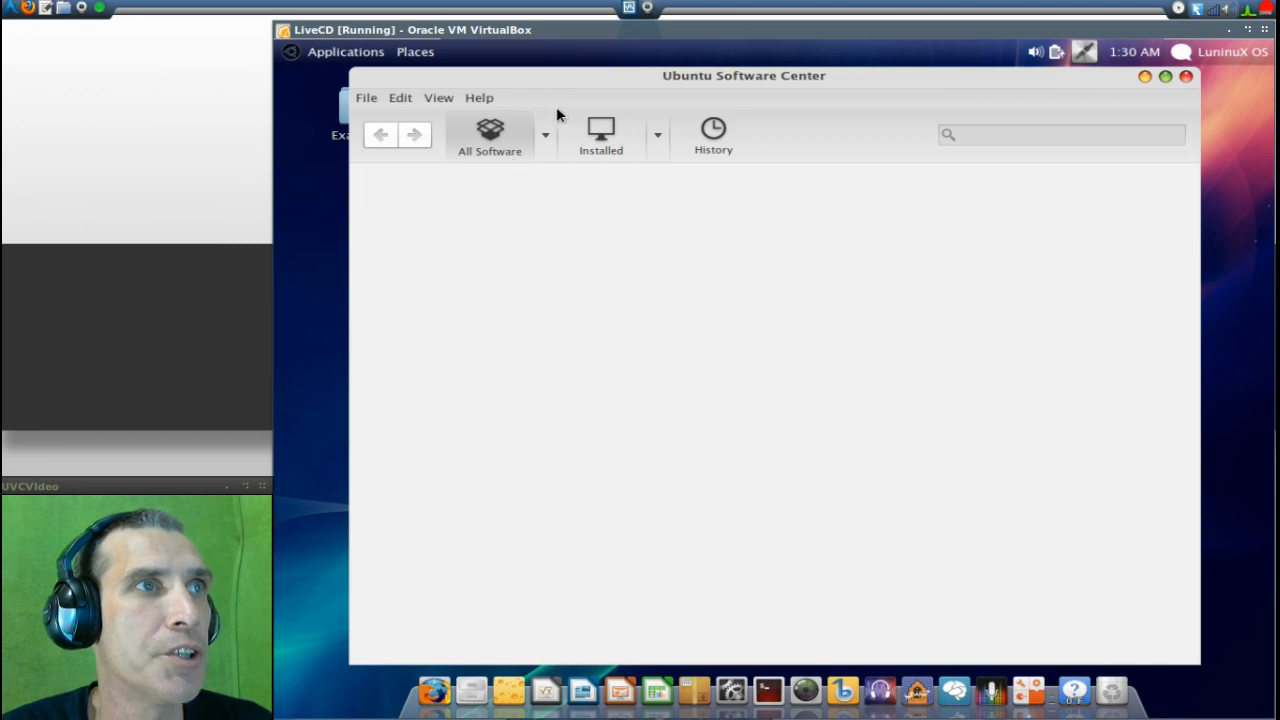
mouse_move(590, 142)
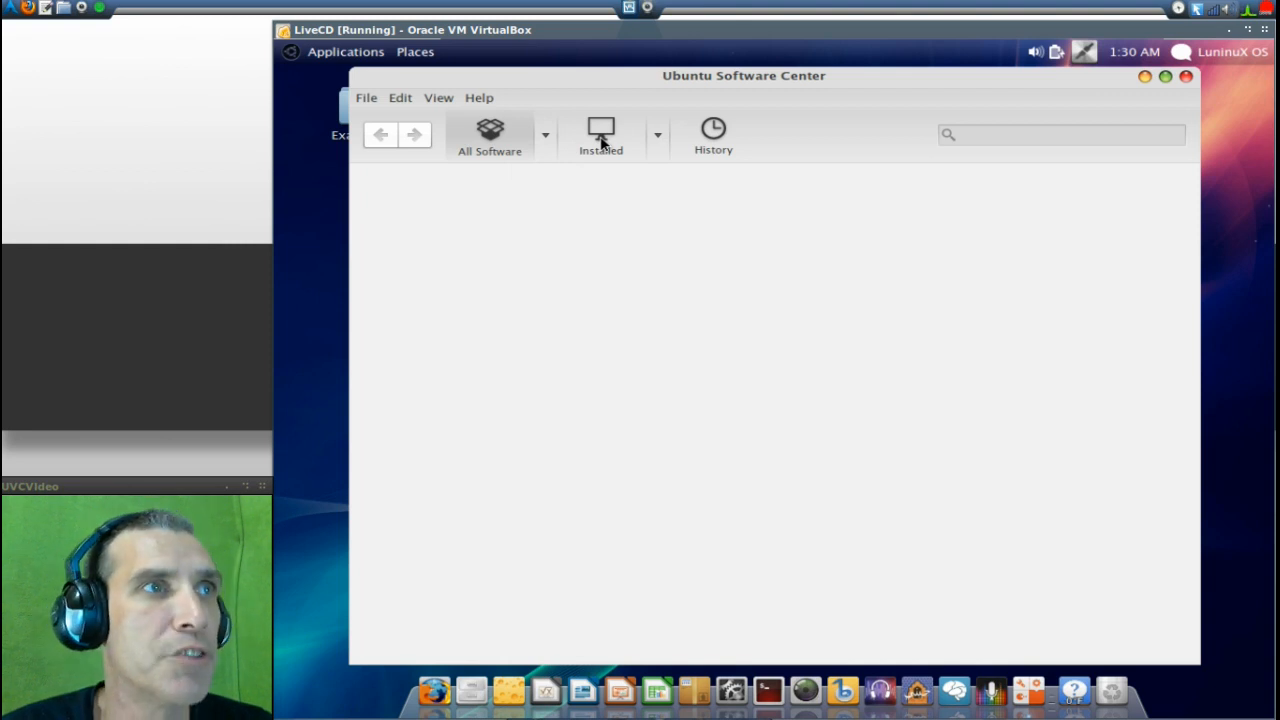
Switch to the Installed view listing categories like Accessories, Developer Tools, Games and Office.
click(600, 136)
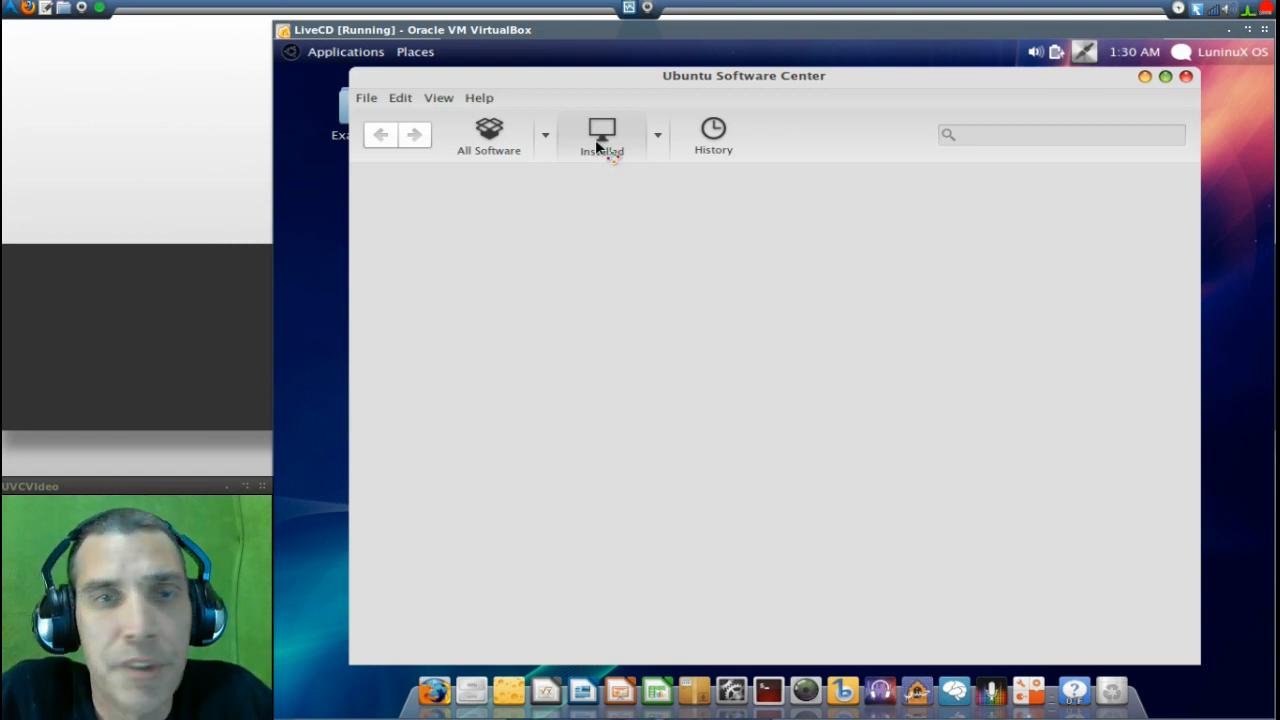
click(600, 136)
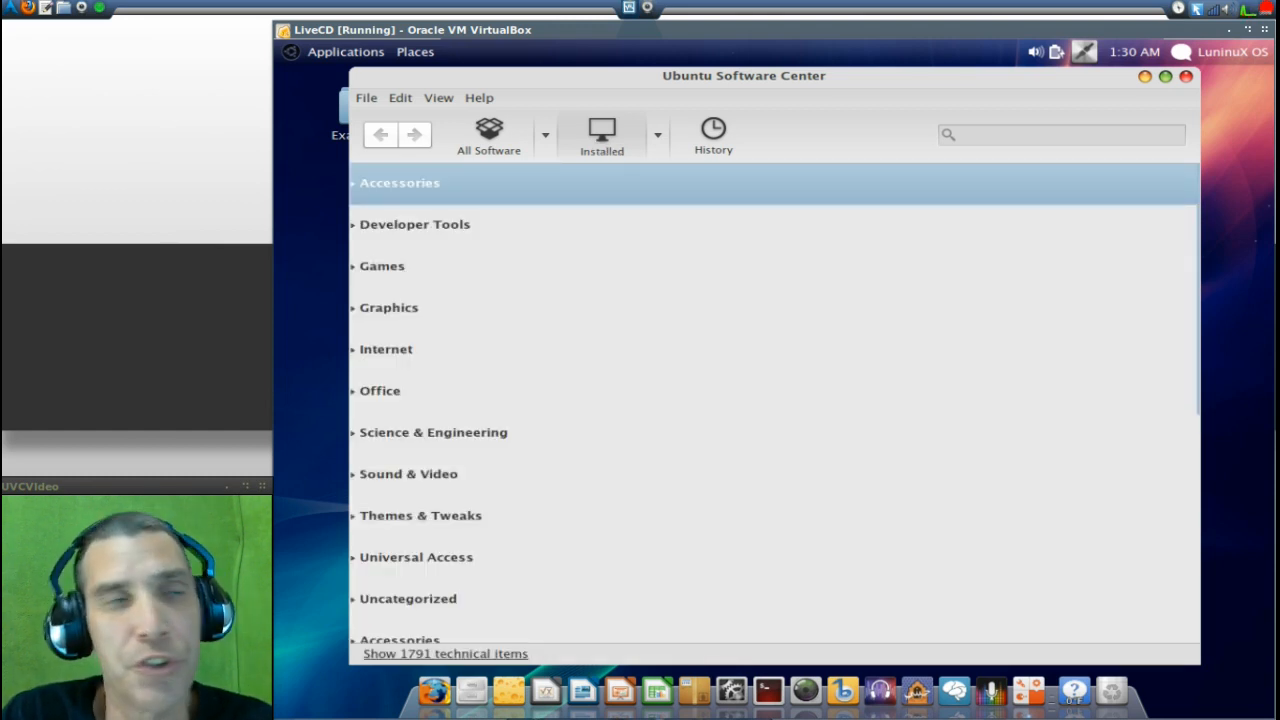
Go back to the All Software home page with featured banner and Top Rated apps, ready to search.
click(600, 136)
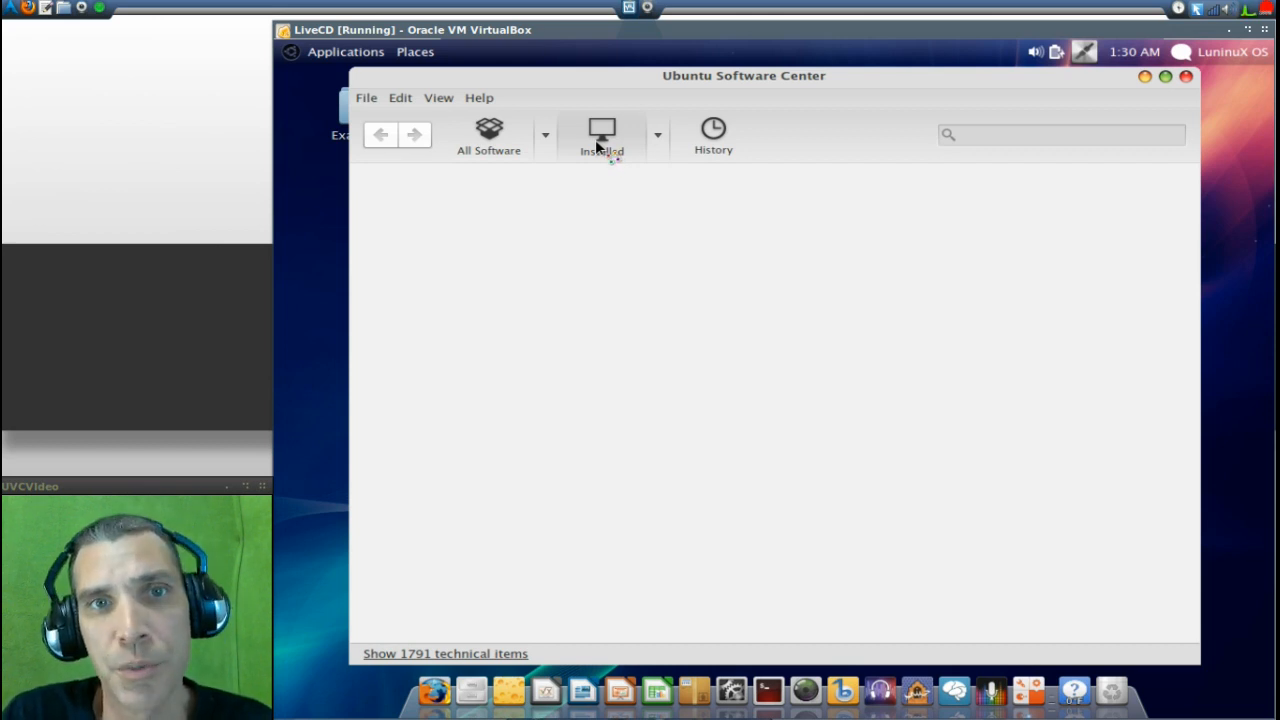
click(600, 136)
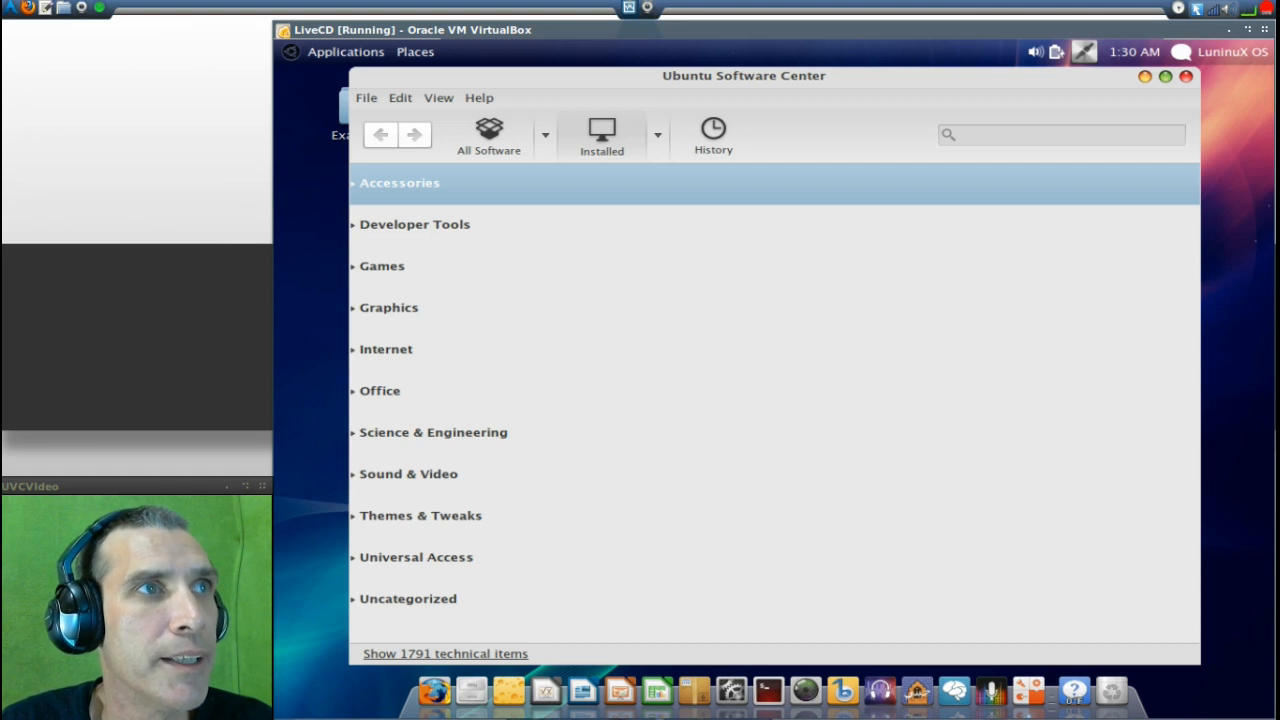
mouse_move(538, 148)
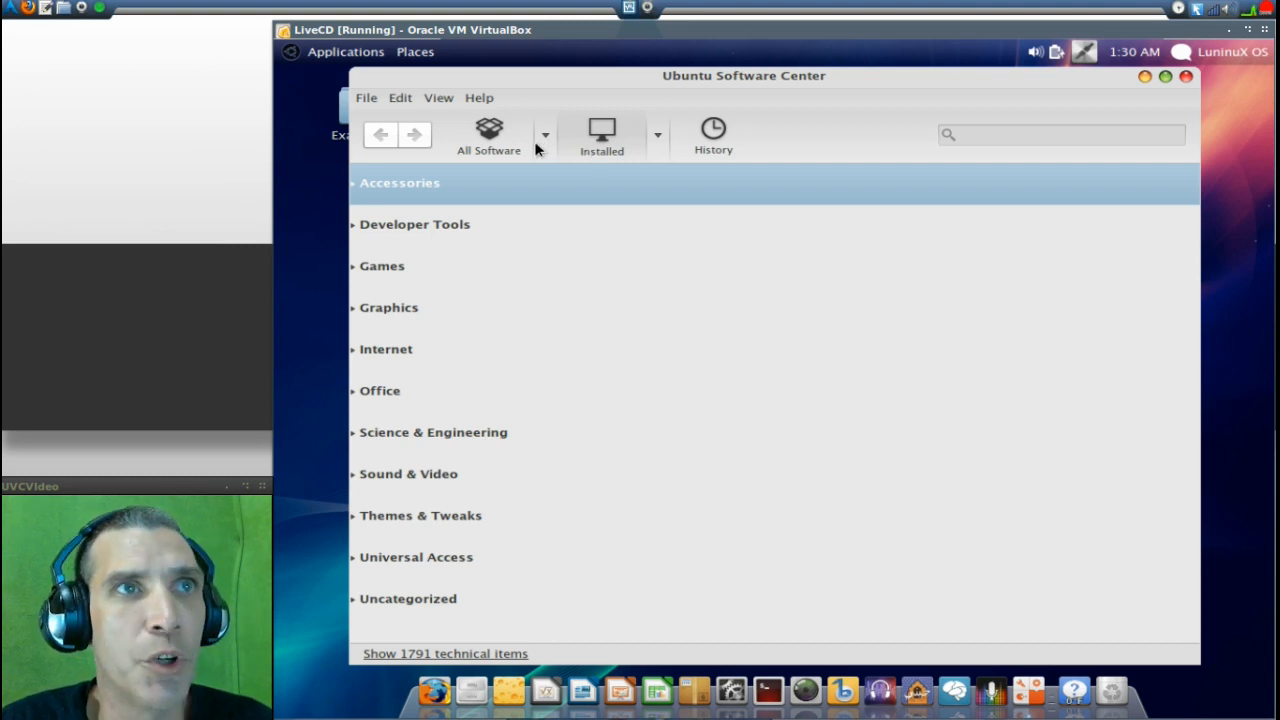
mouse_move(490, 150)
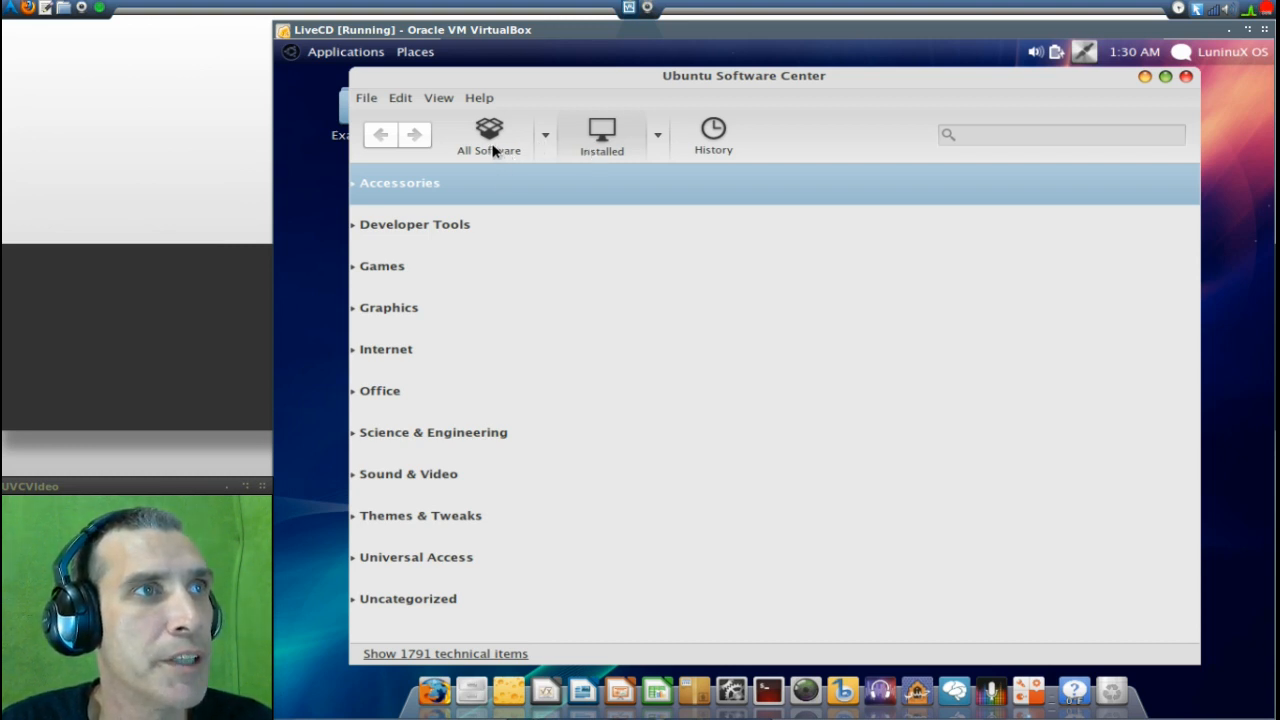
mouse_move(472, 268)
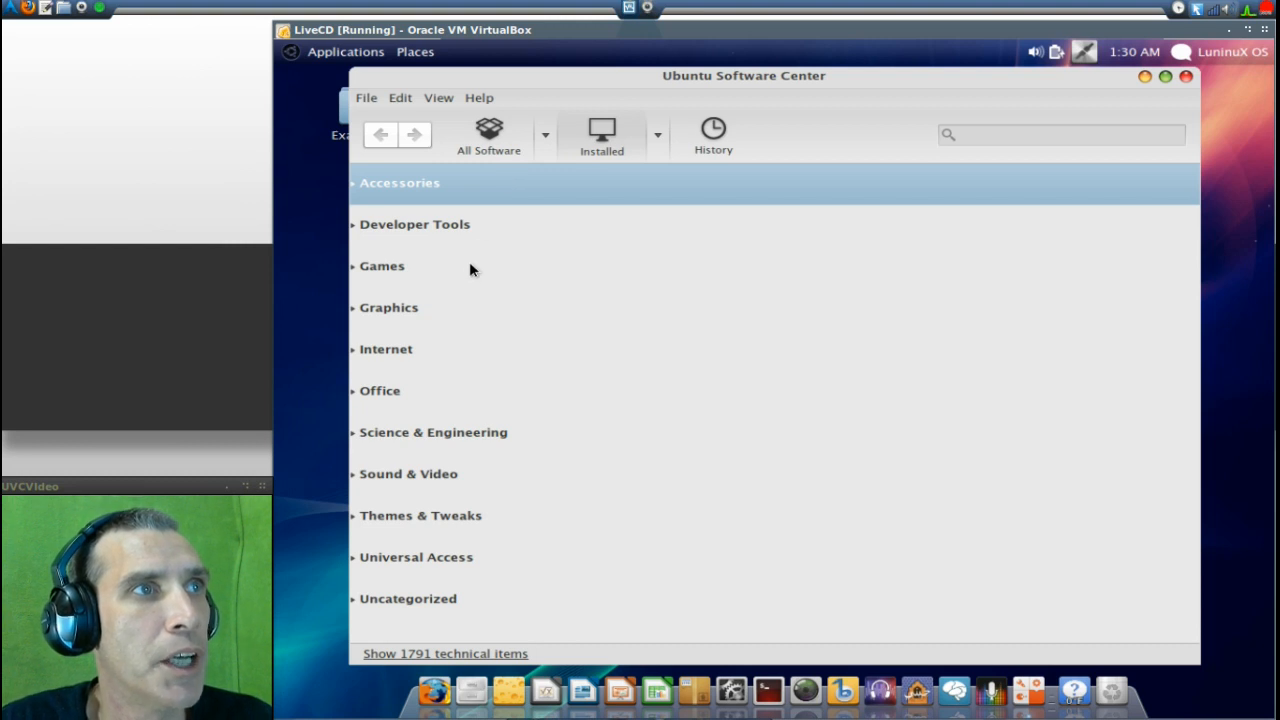
click(488, 136)
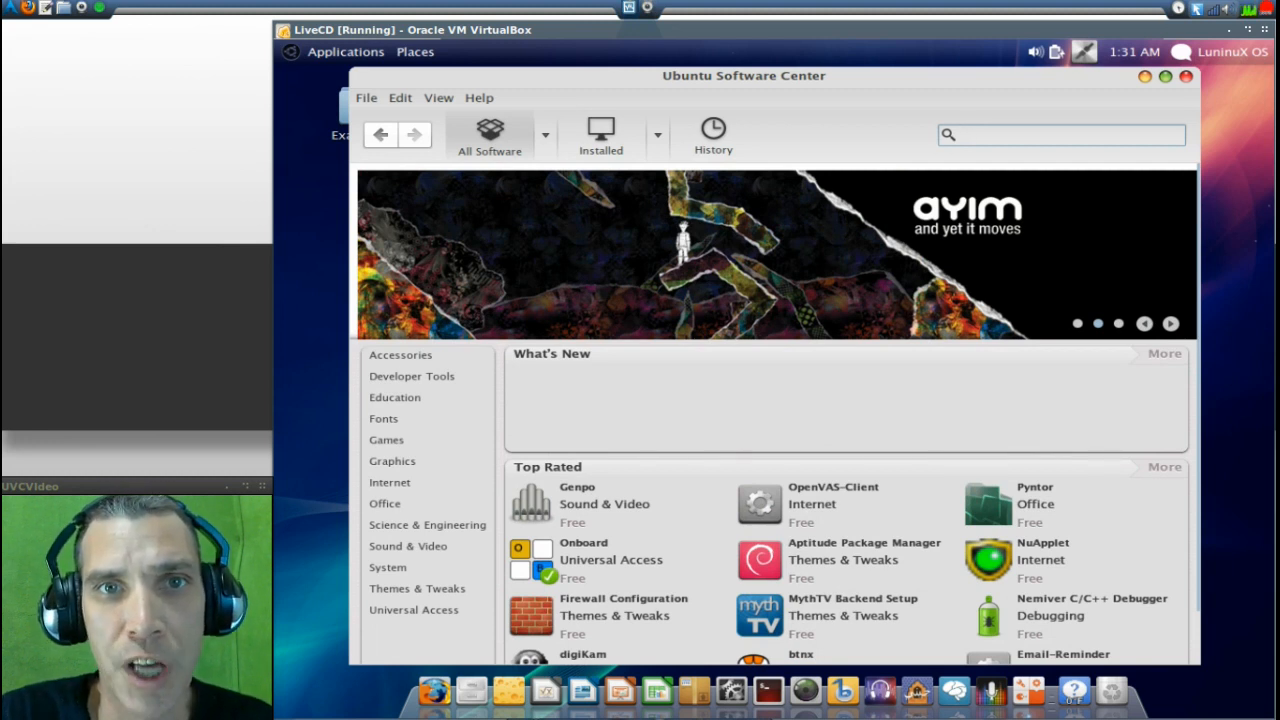
click(1060, 136)
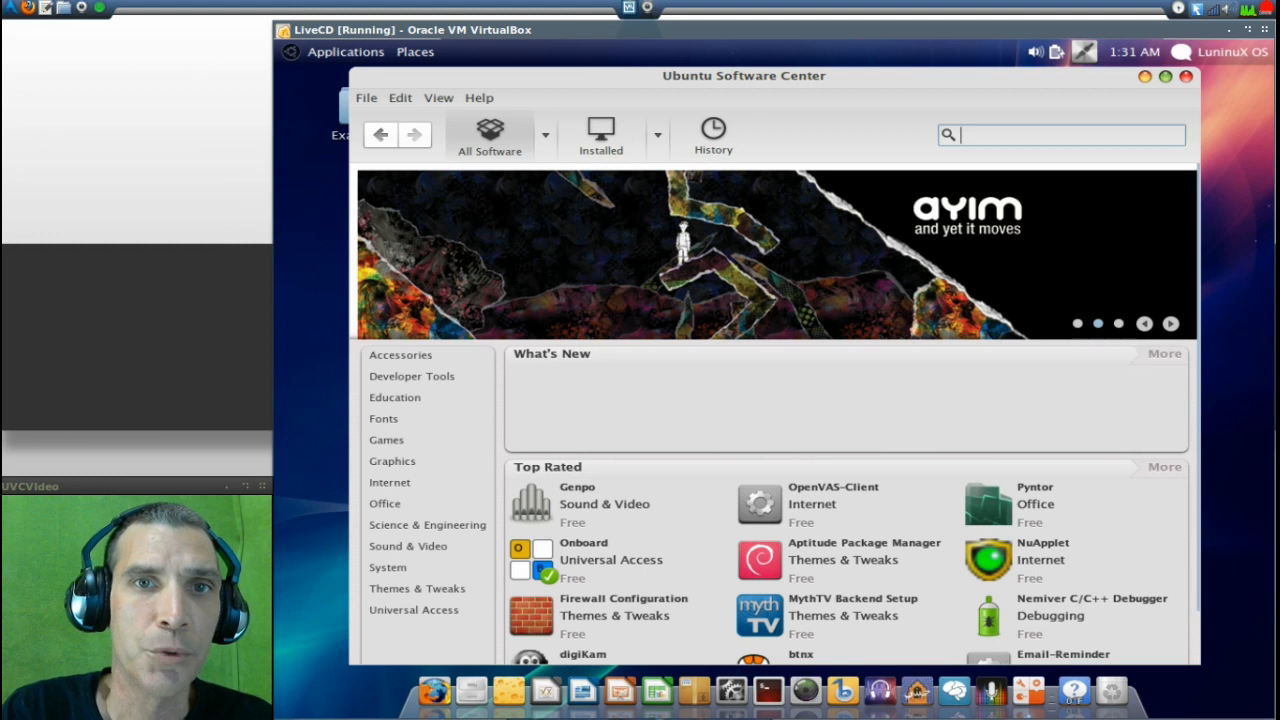